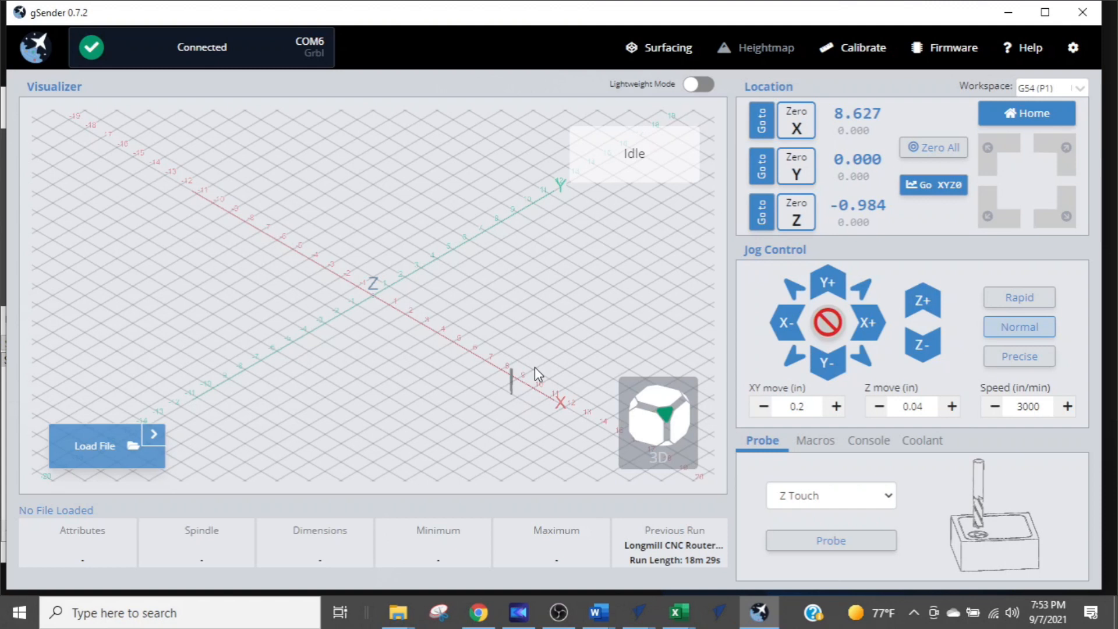
mouse_move(830, 400)
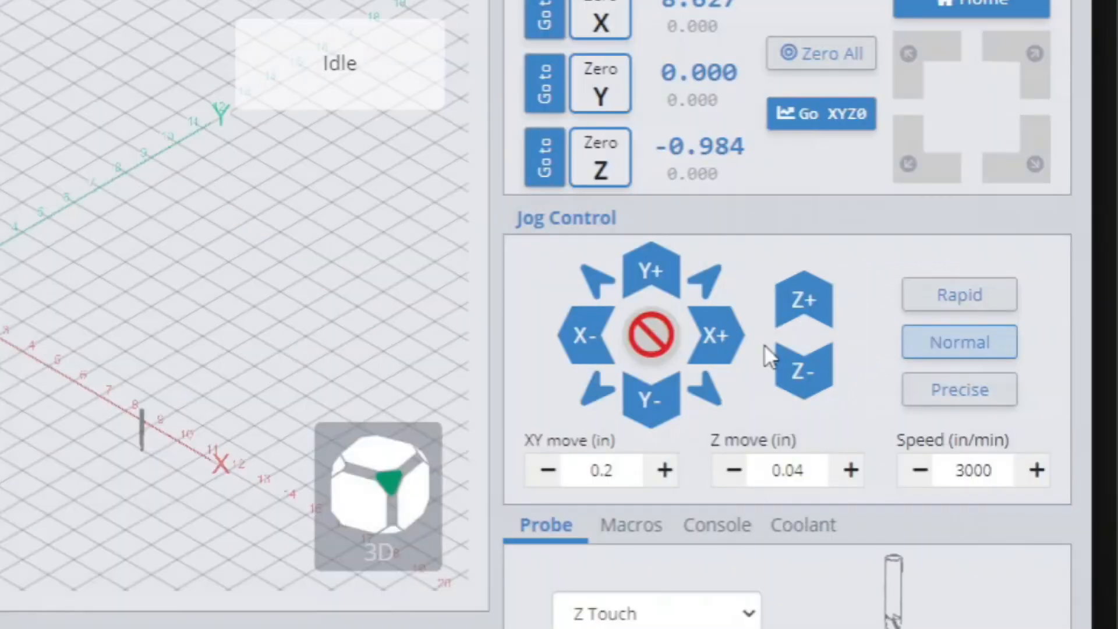
mouse_move(742, 397)
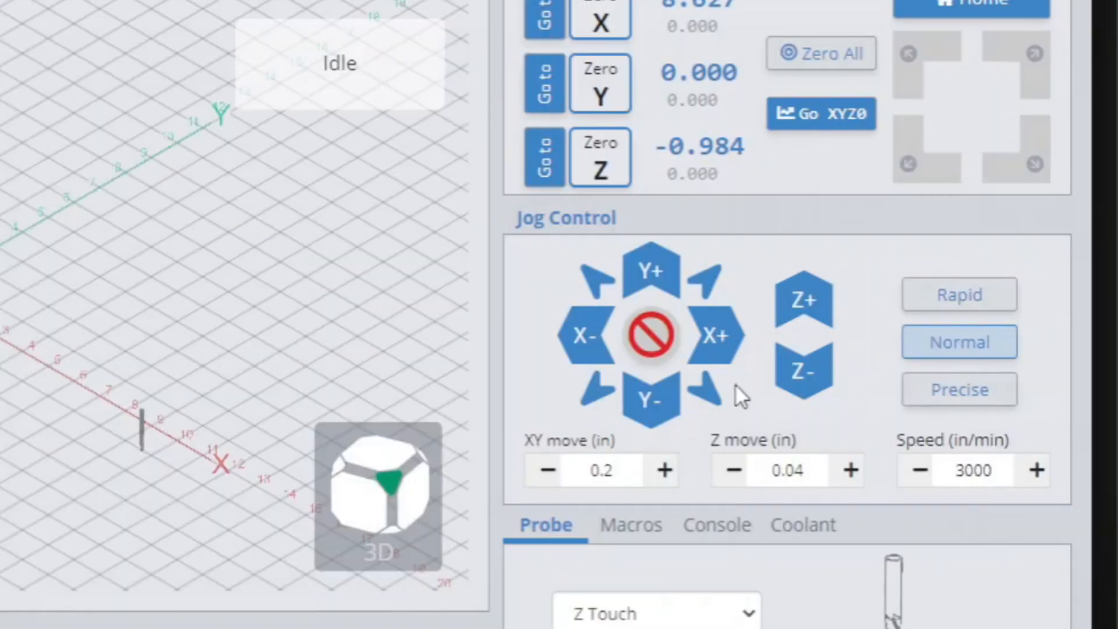
mouse_move(648, 401)
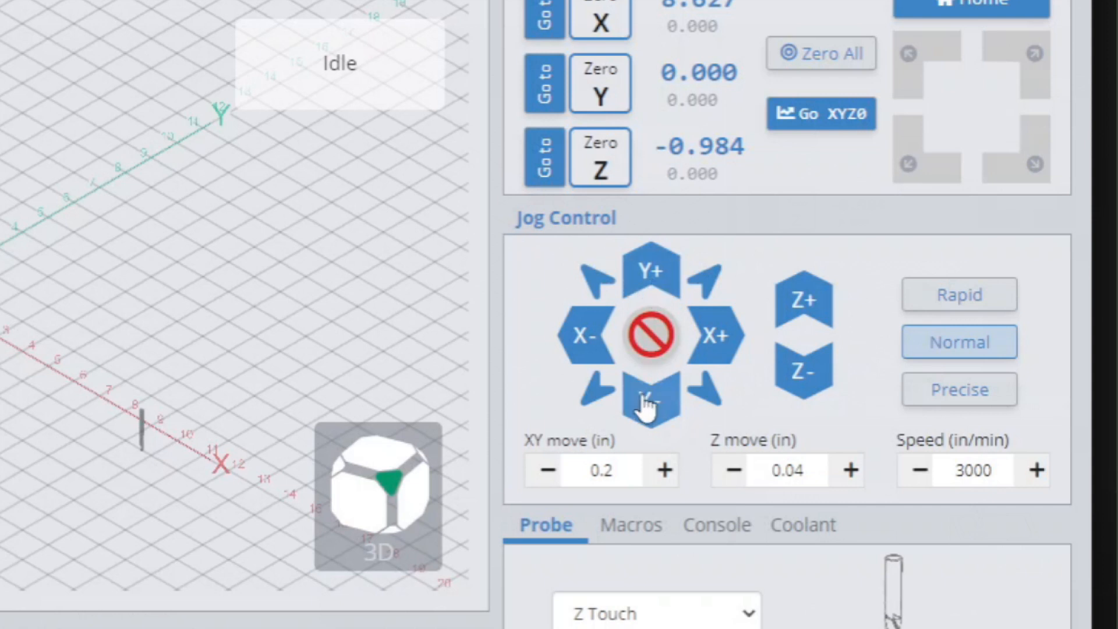
mouse_move(649, 274)
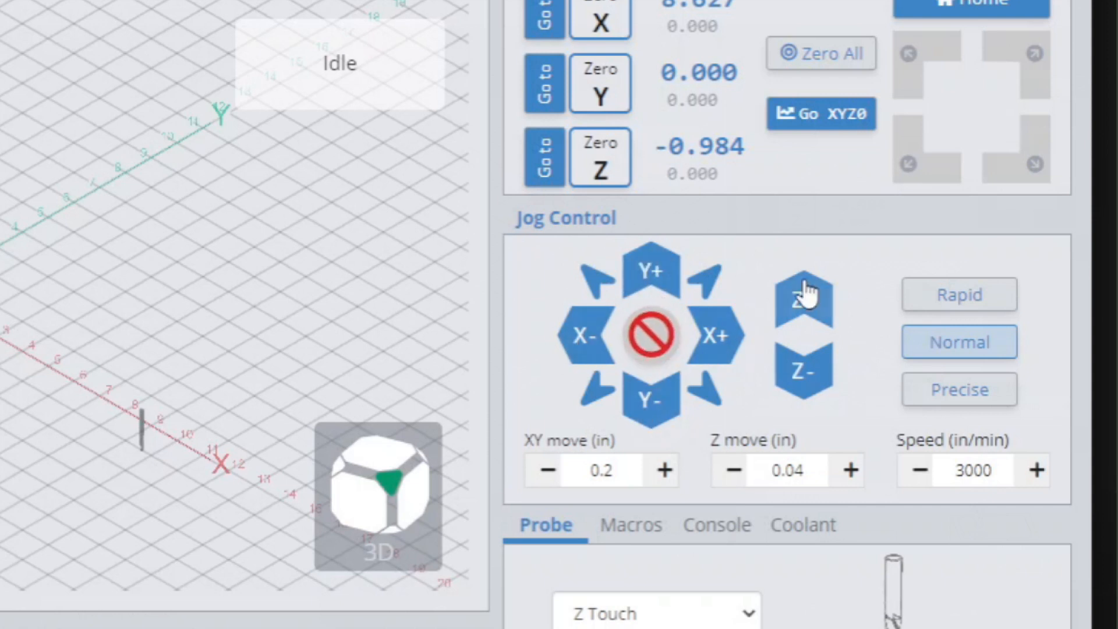
mouse_move(820, 439)
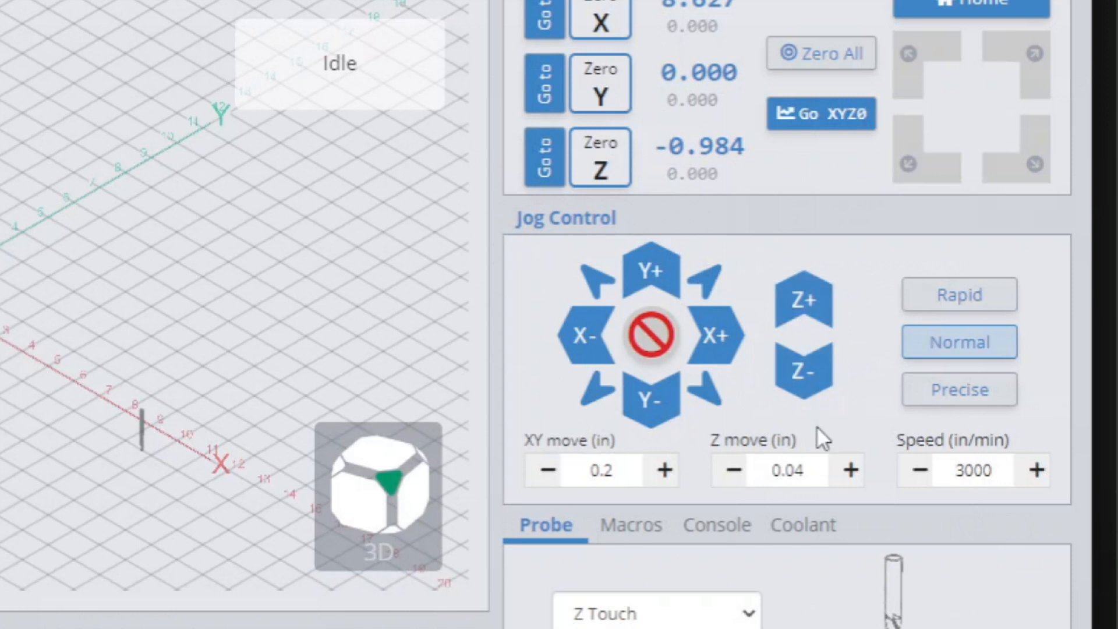
mouse_move(574, 396)
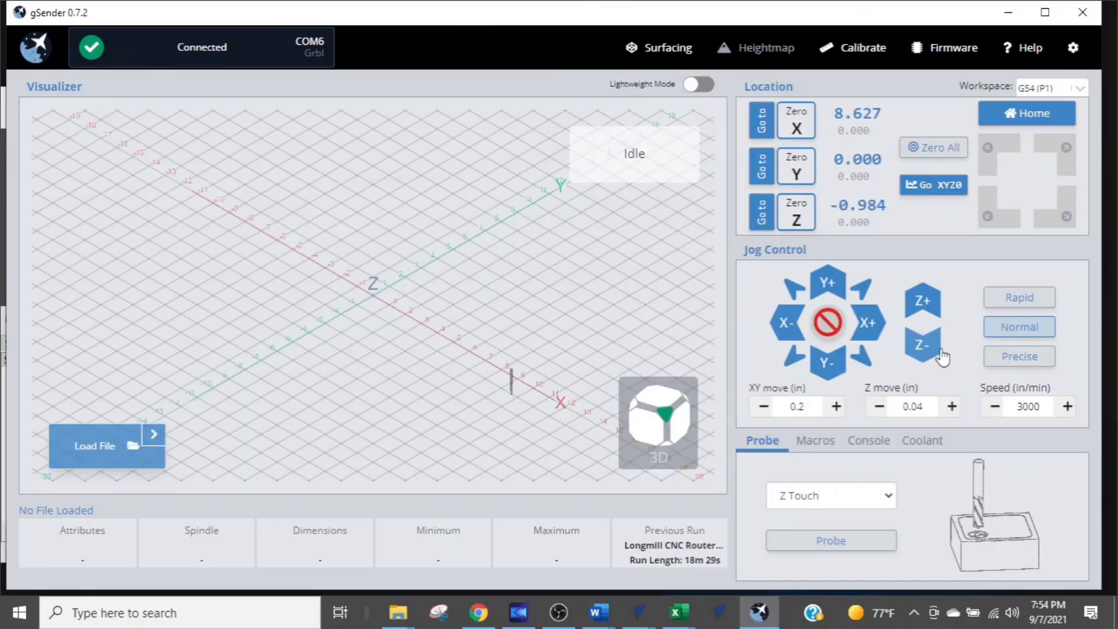
mouse_move(906, 353)
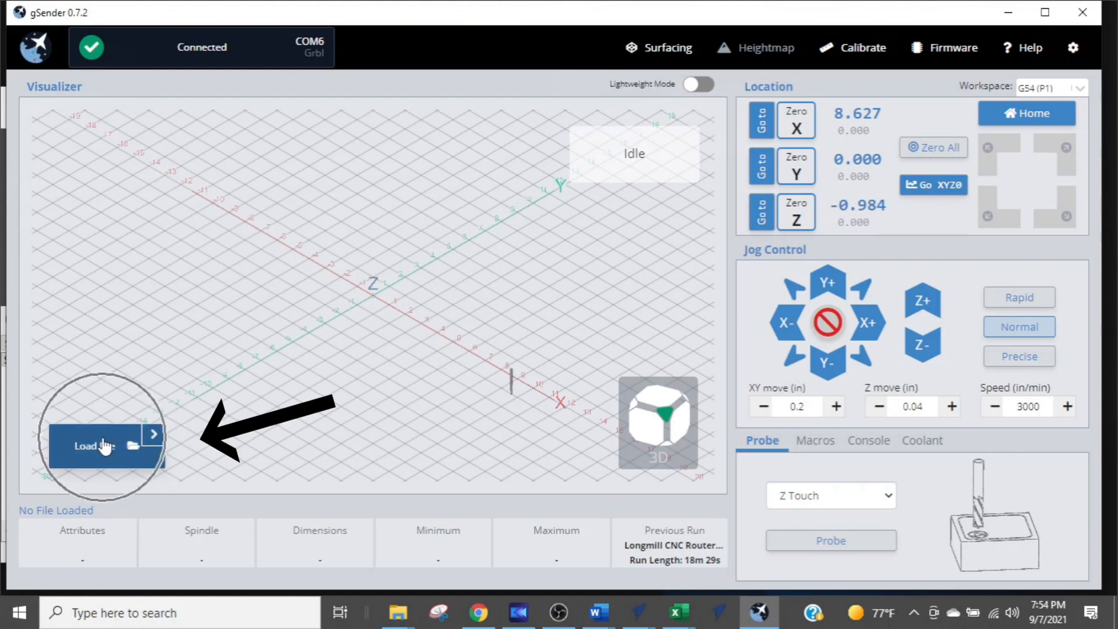
Open gSender's Load File browser on the Longmill breakin cycle folder
click(92, 445)
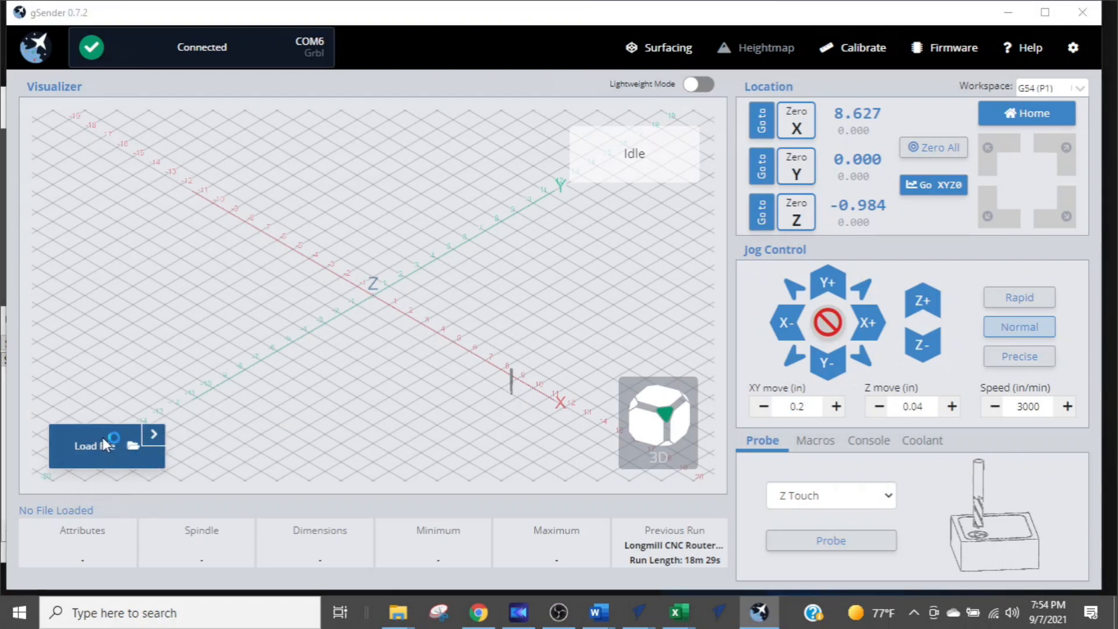
click(95, 446)
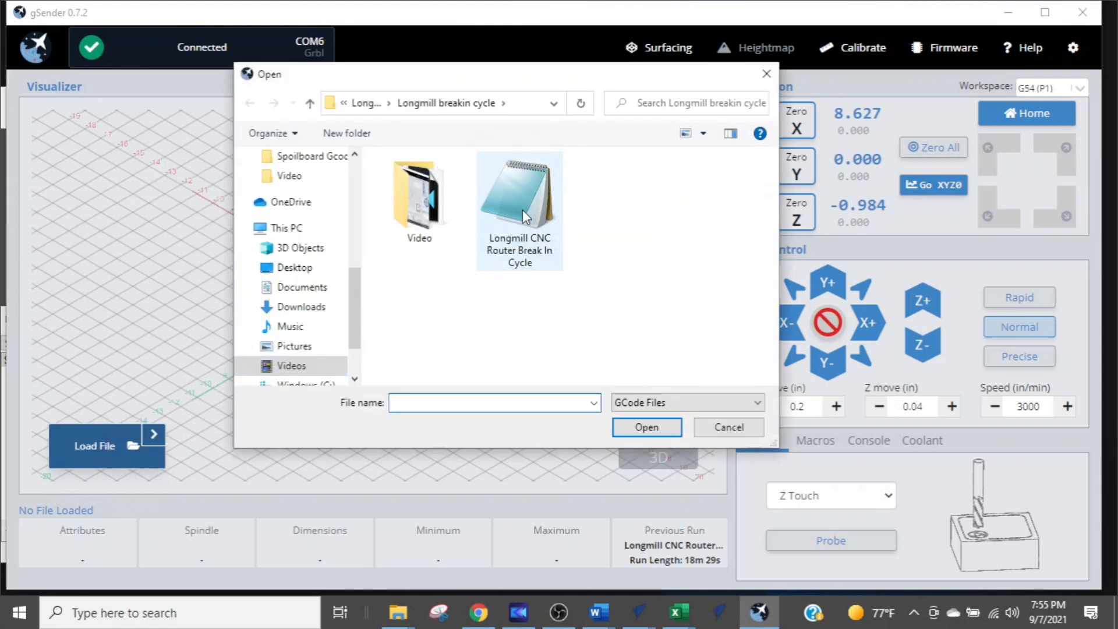
mouse_move(521, 214)
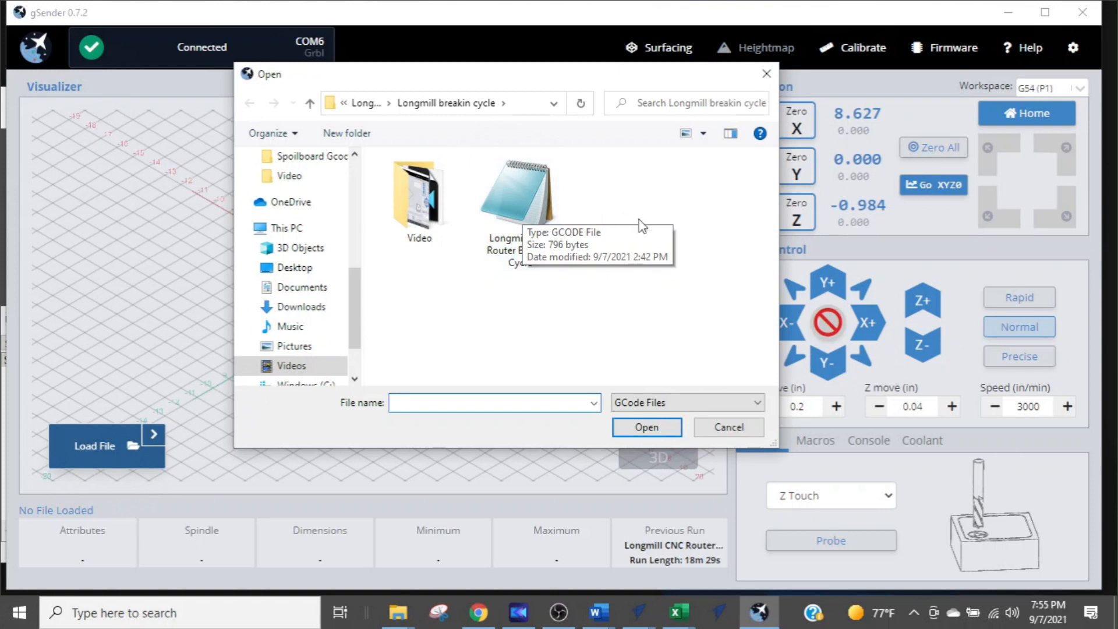
mouse_move(519, 193)
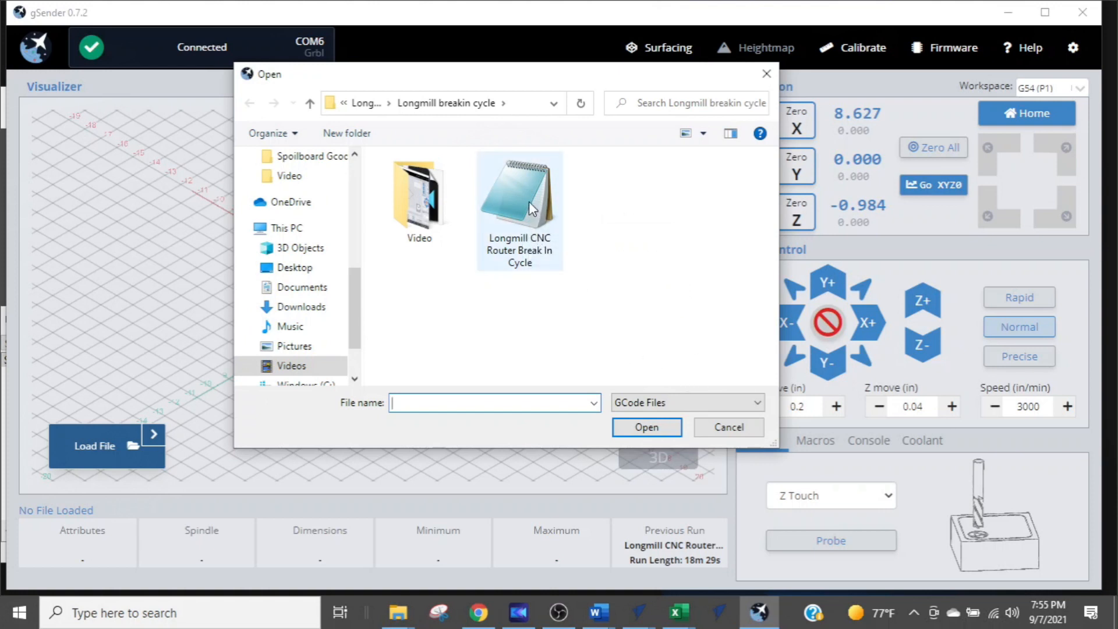
mouse_move(526, 209)
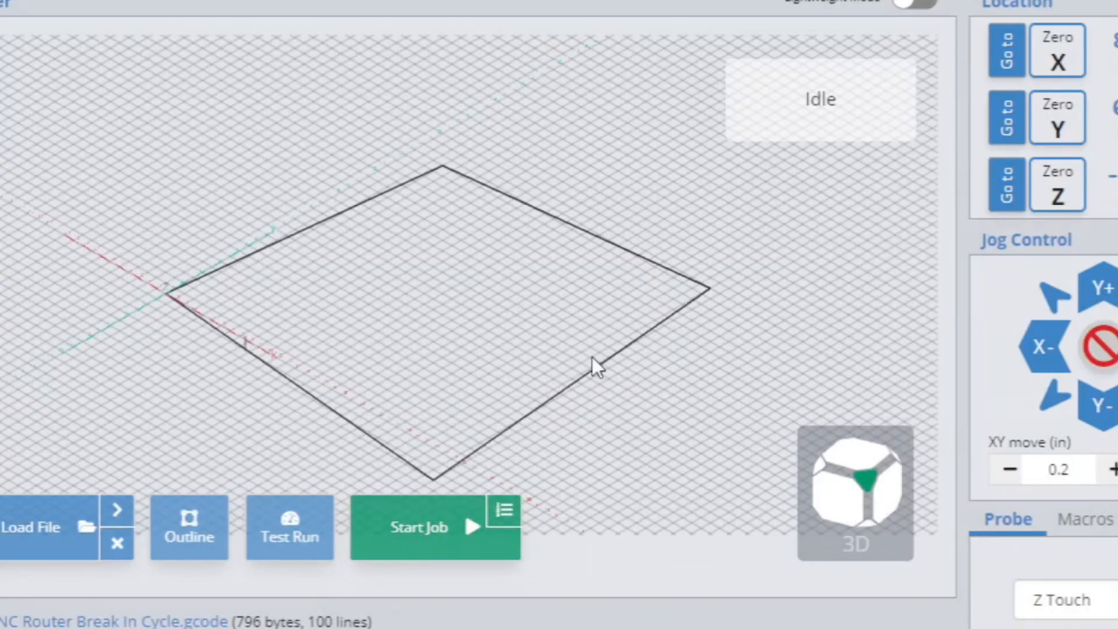
mouse_move(457, 161)
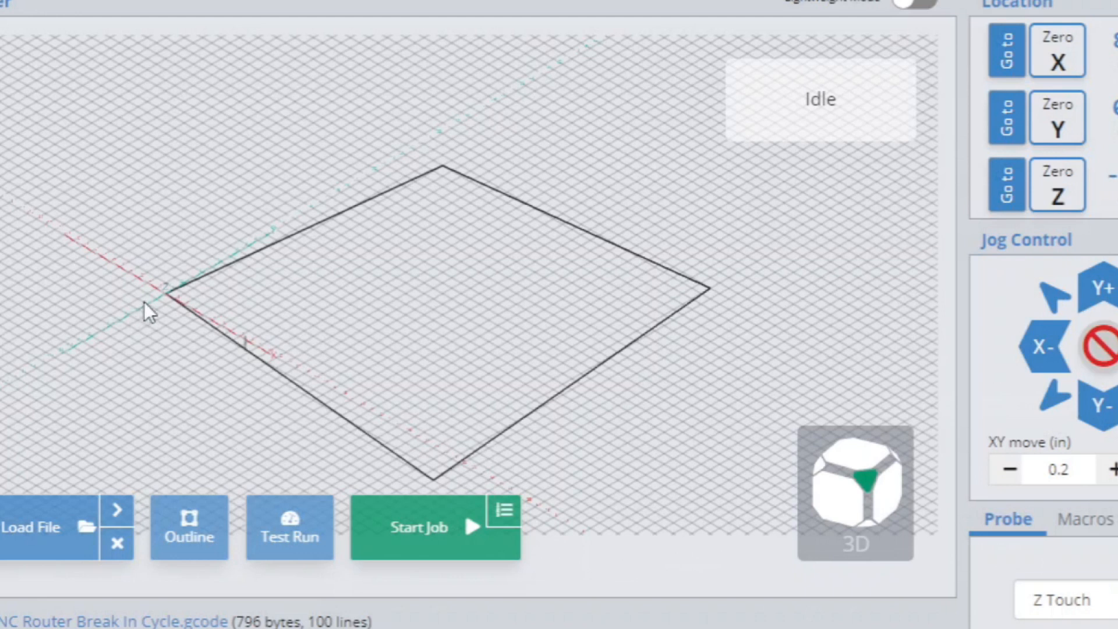
mouse_move(283, 245)
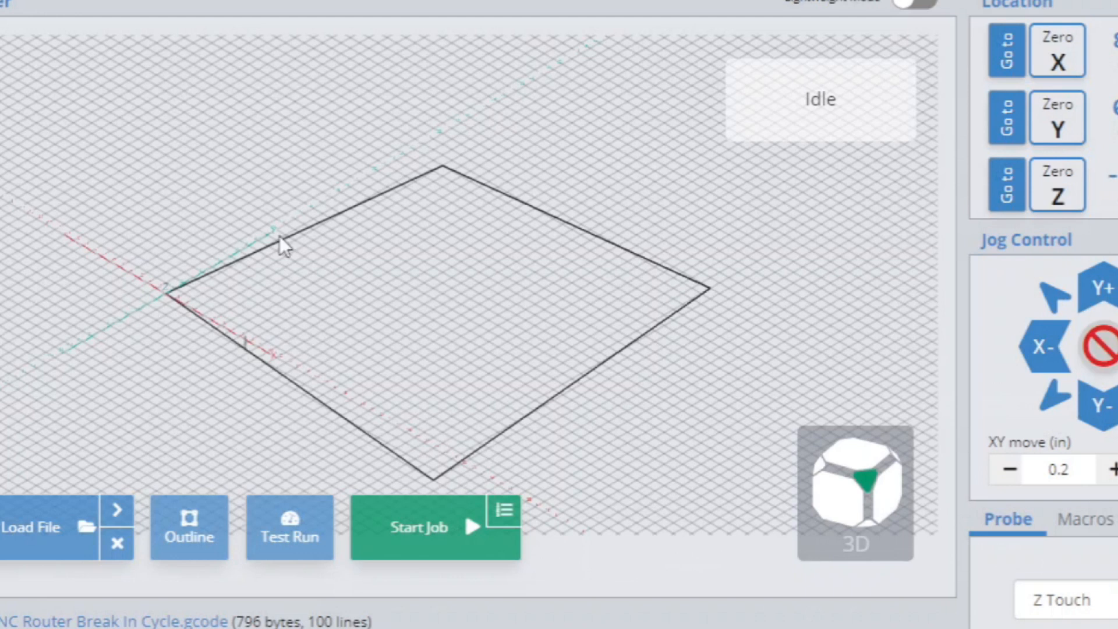
mouse_move(503, 384)
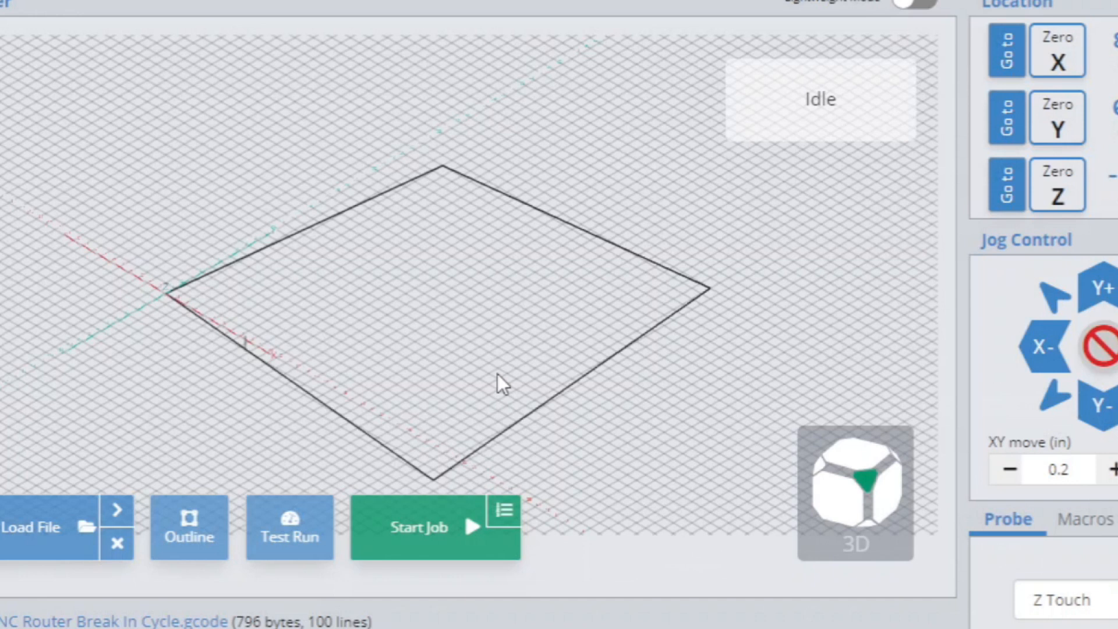
mouse_move(499, 436)
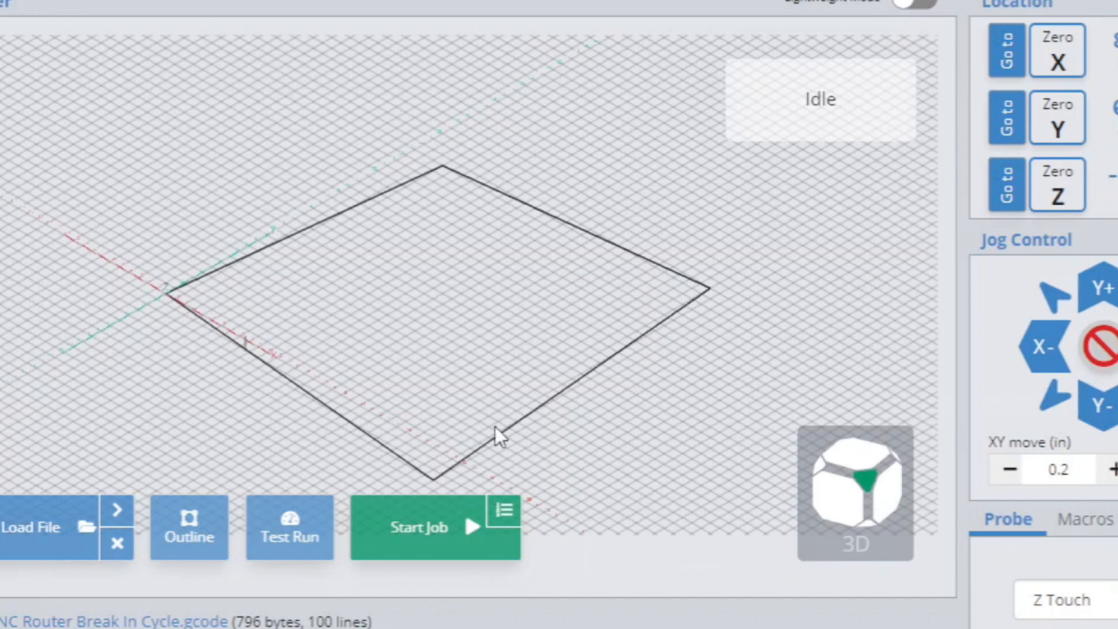
mouse_move(667, 355)
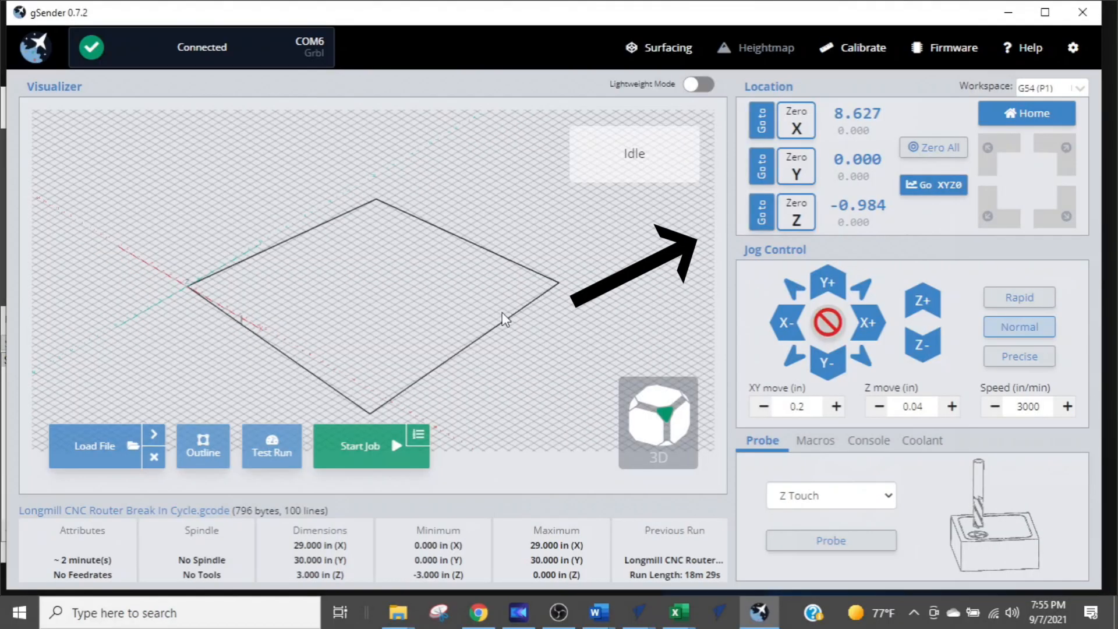
mouse_move(709, 353)
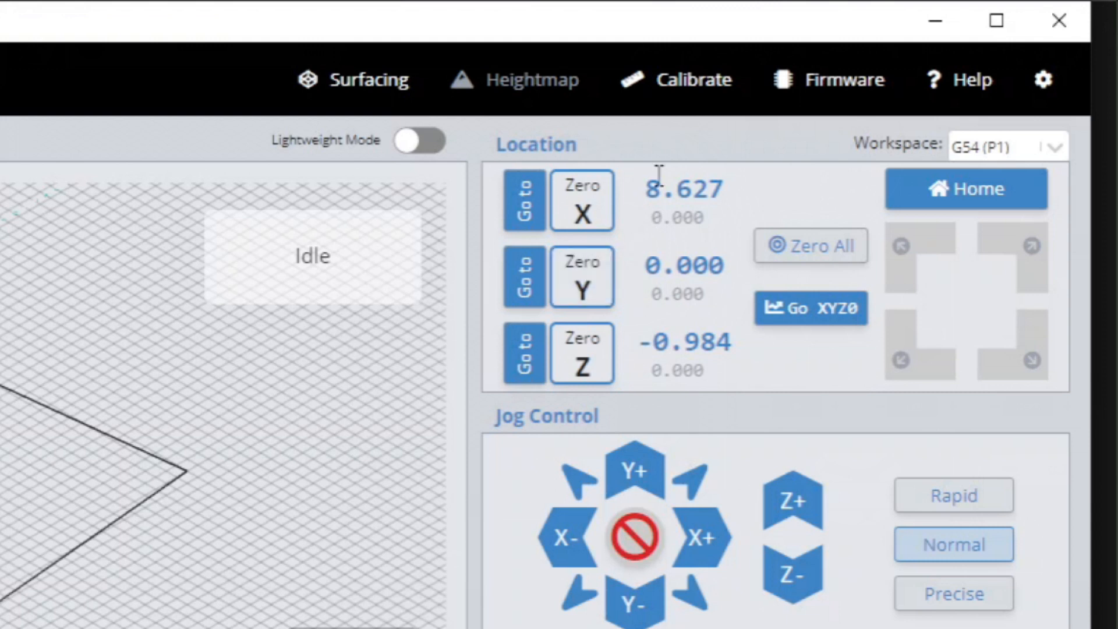
mouse_move(771, 234)
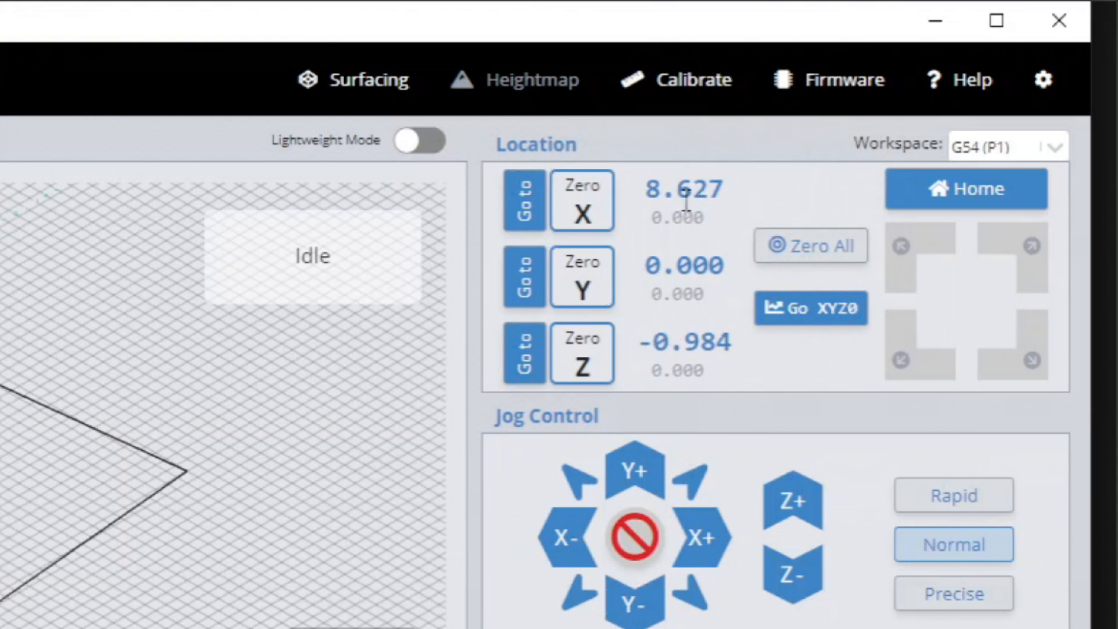
Set the current machine position as X, Y and Z work zero with Zero All
click(811, 245)
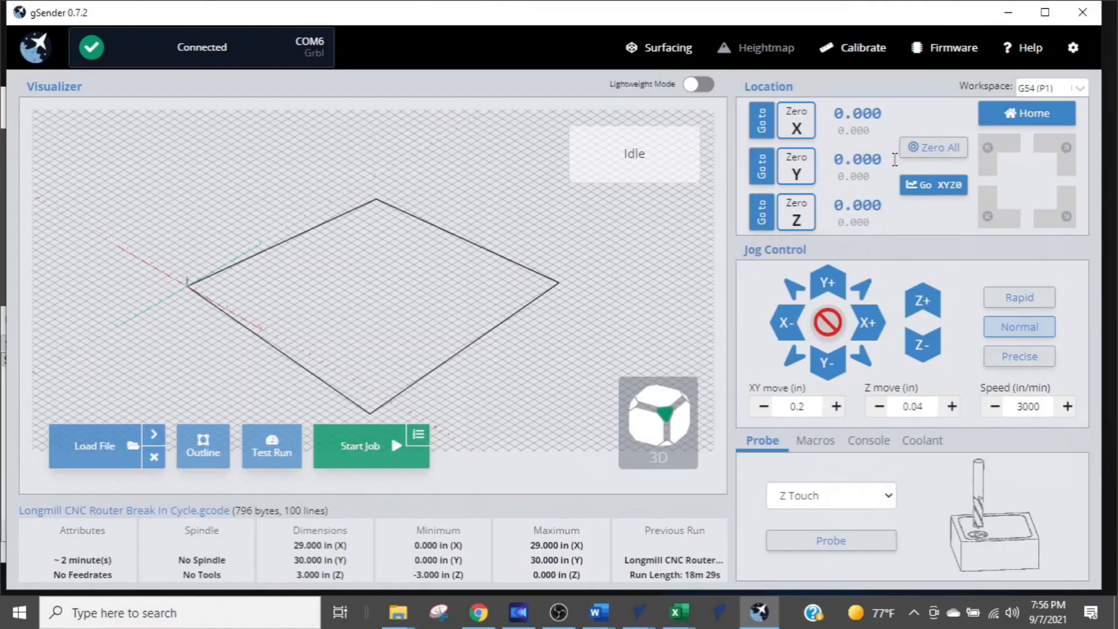
mouse_move(784, 242)
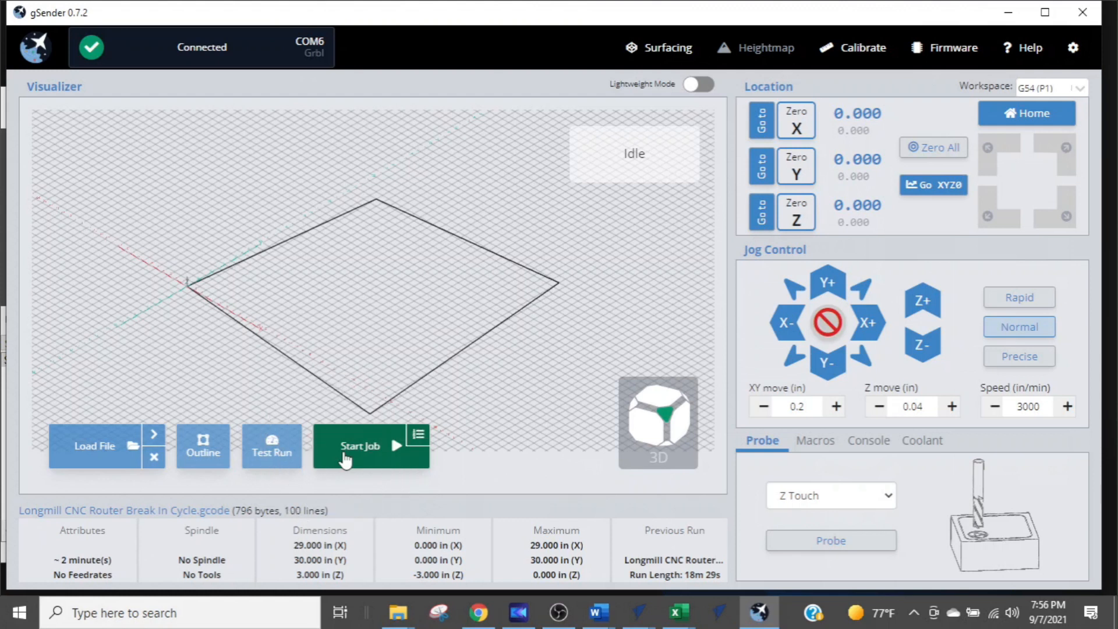
click(360, 446)
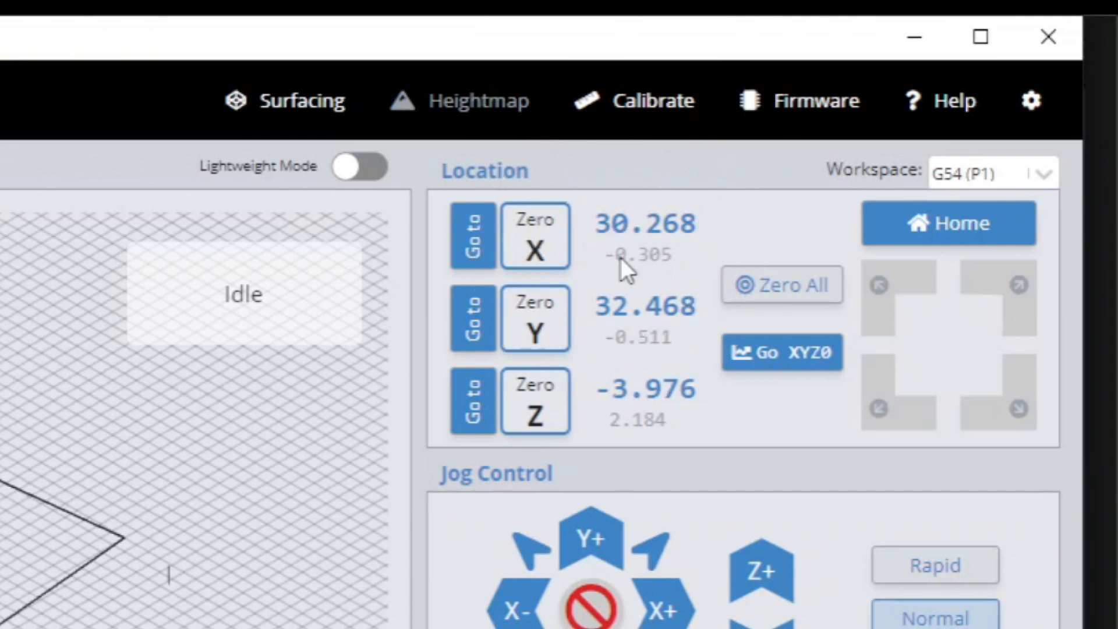
mouse_move(617, 365)
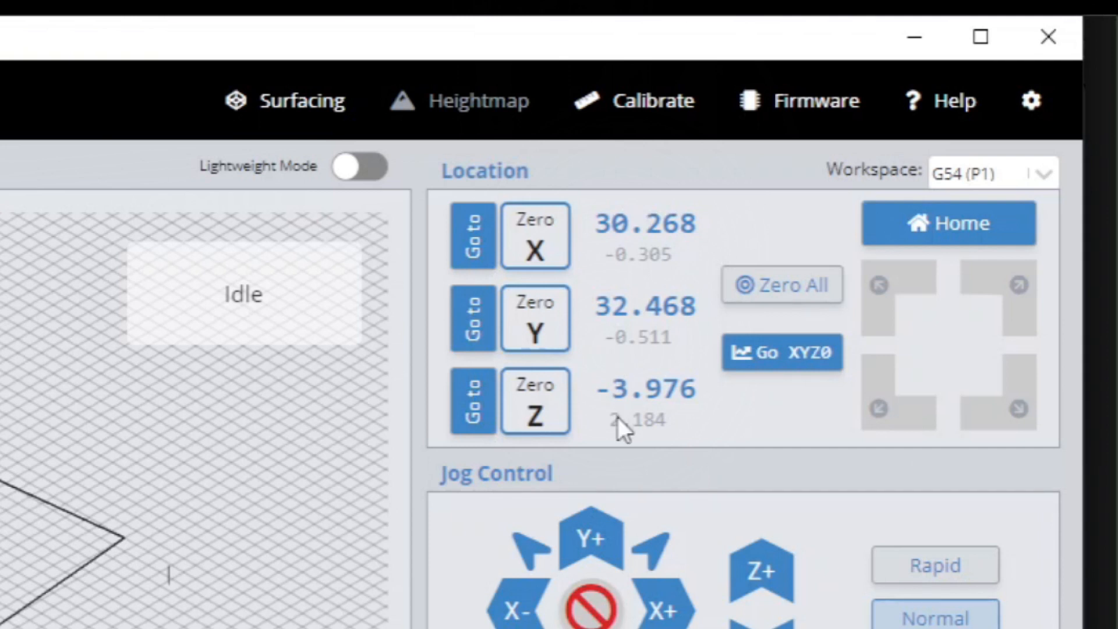
mouse_move(630, 431)
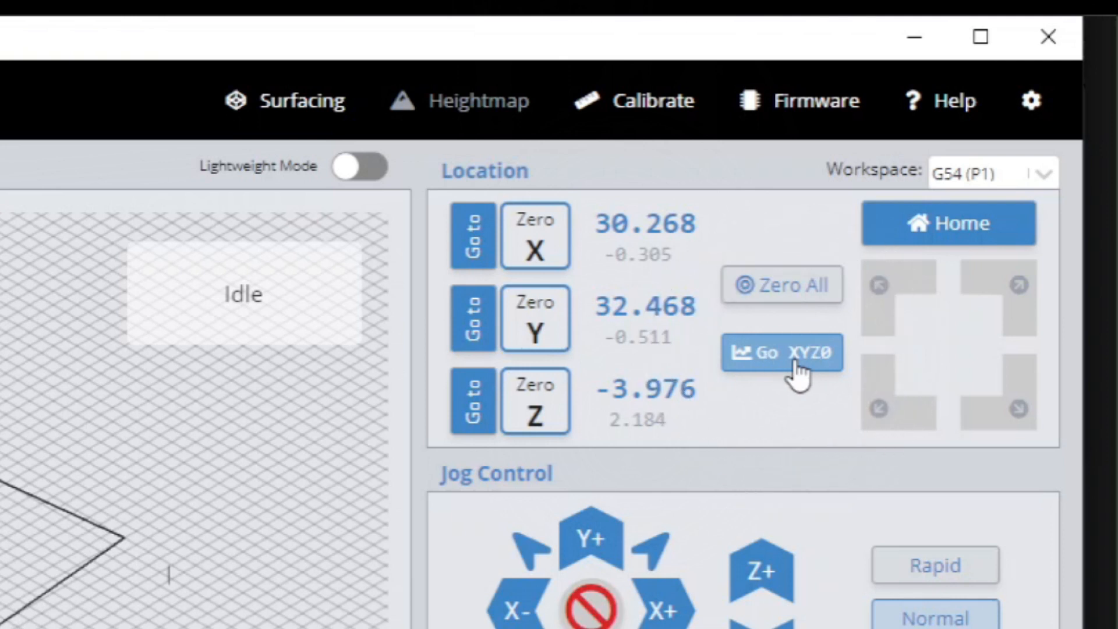
Move the machine back to X0 Y0 Z0 using Go XYZ0
click(781, 352)
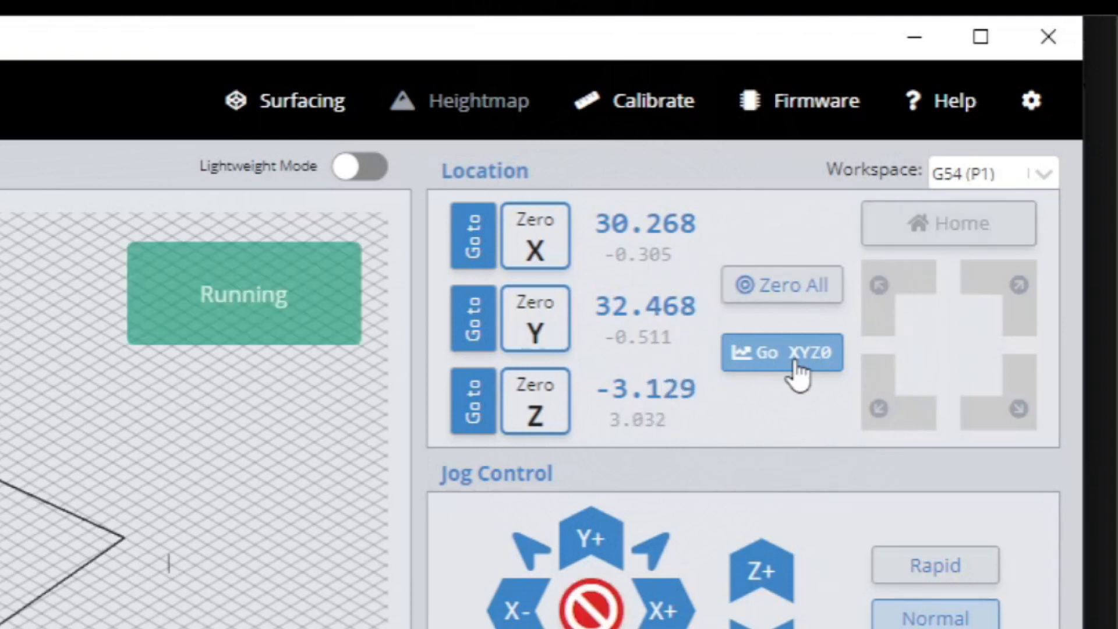
click(782, 352)
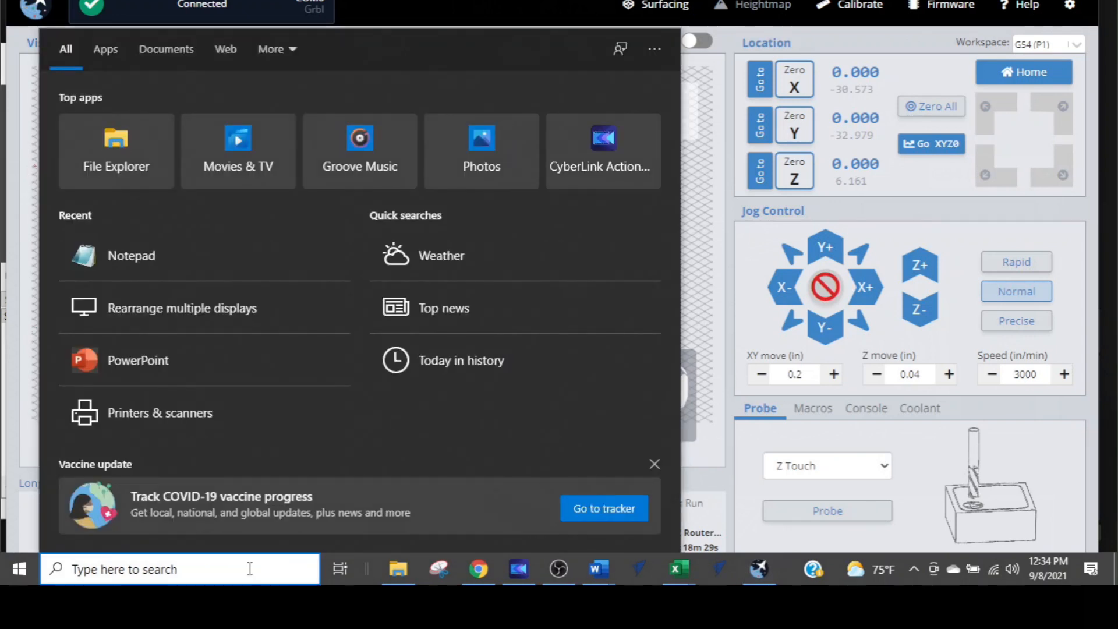
Search Windows for 'note' and launch Notepad from Best match
text(note)
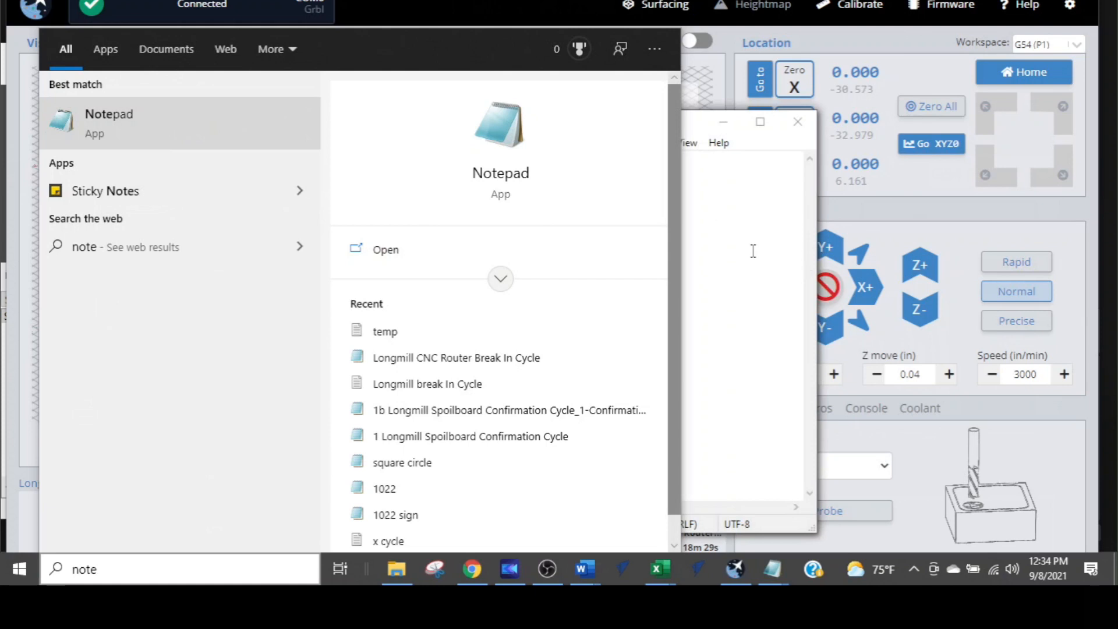
click(108, 121)
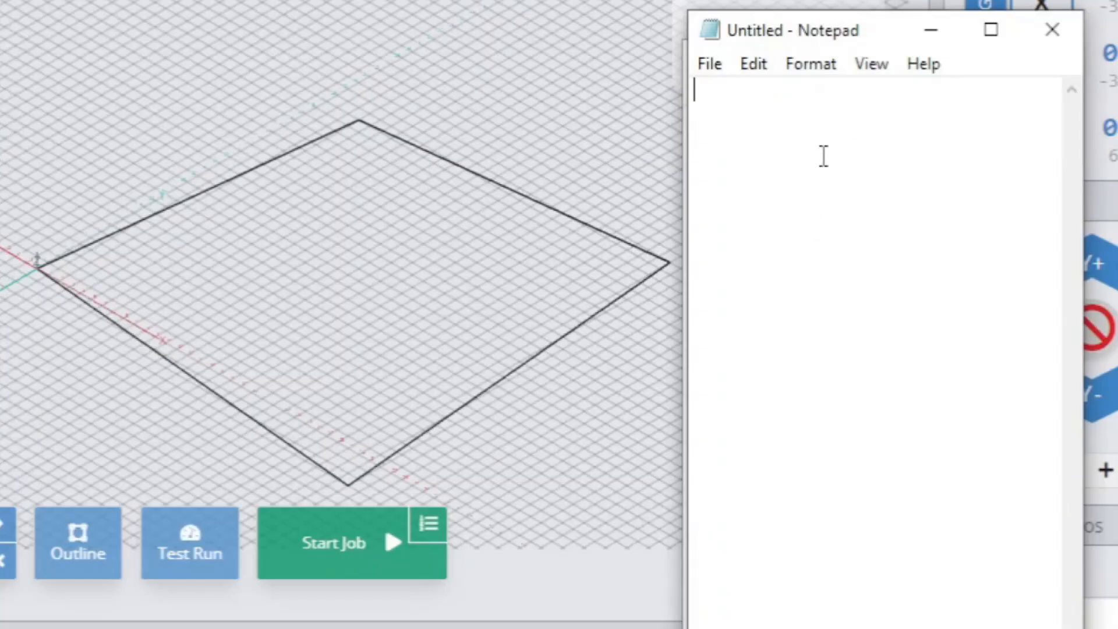
mouse_move(822, 433)
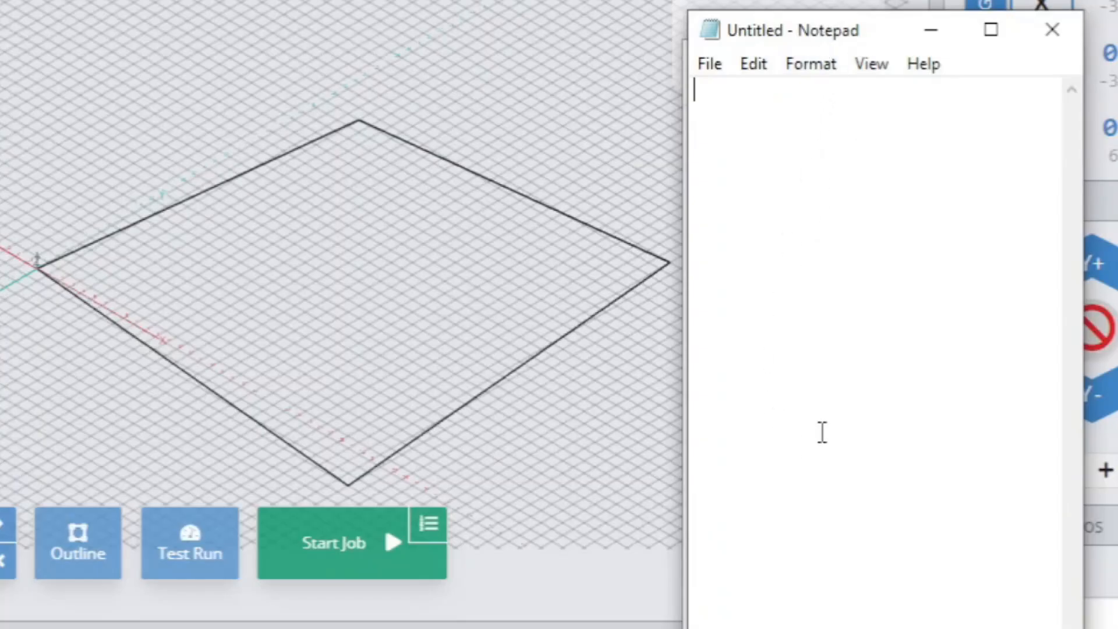
mouse_move(509, 330)
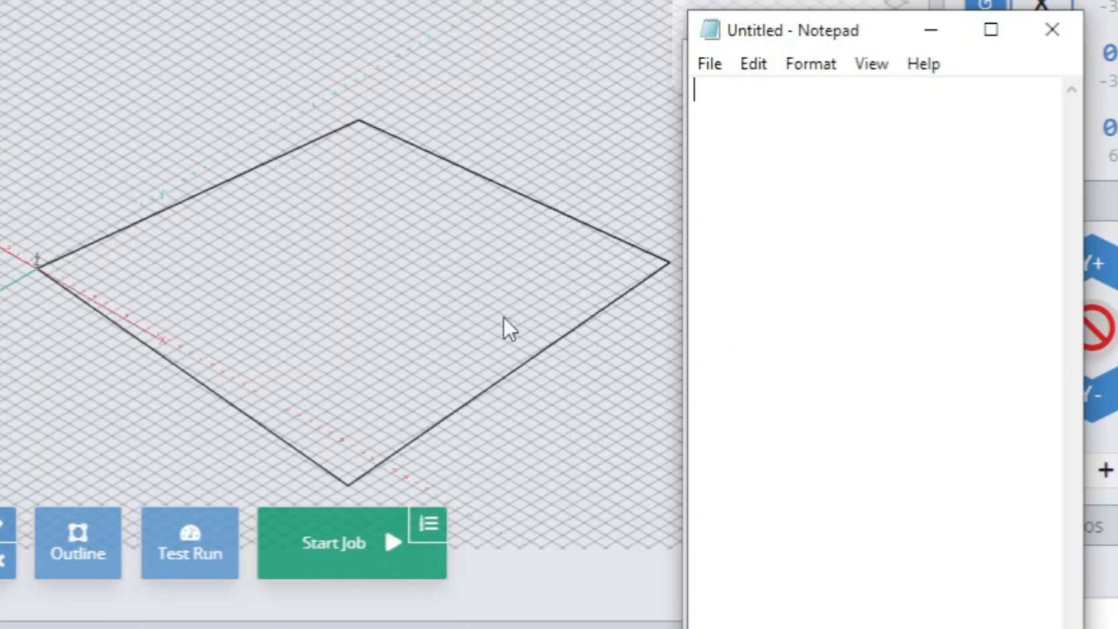
mouse_move(44, 277)
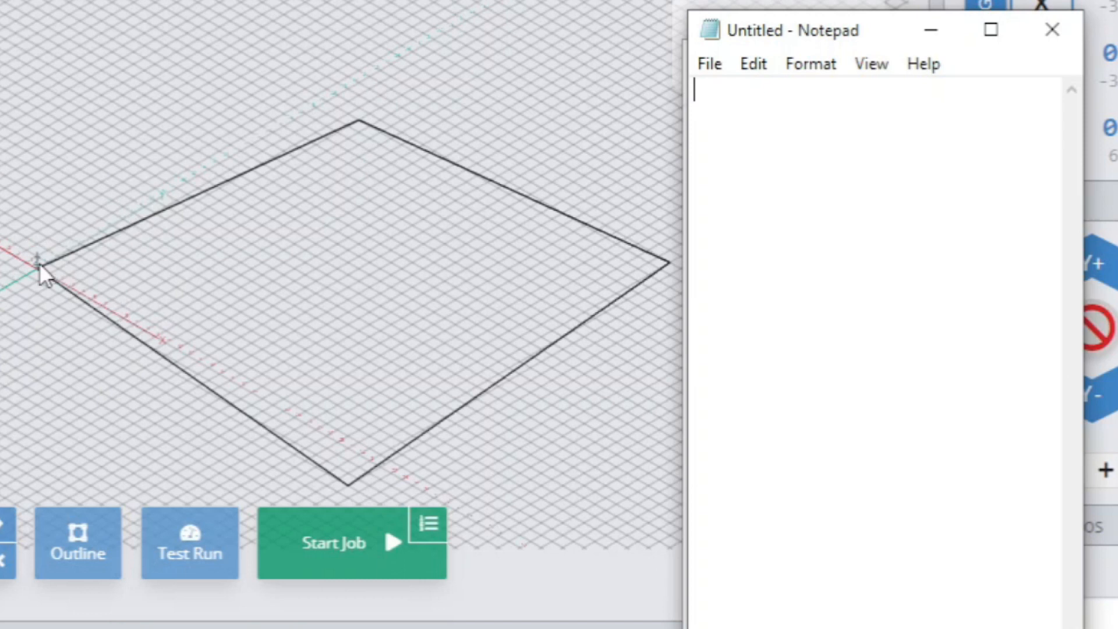
mouse_move(274, 435)
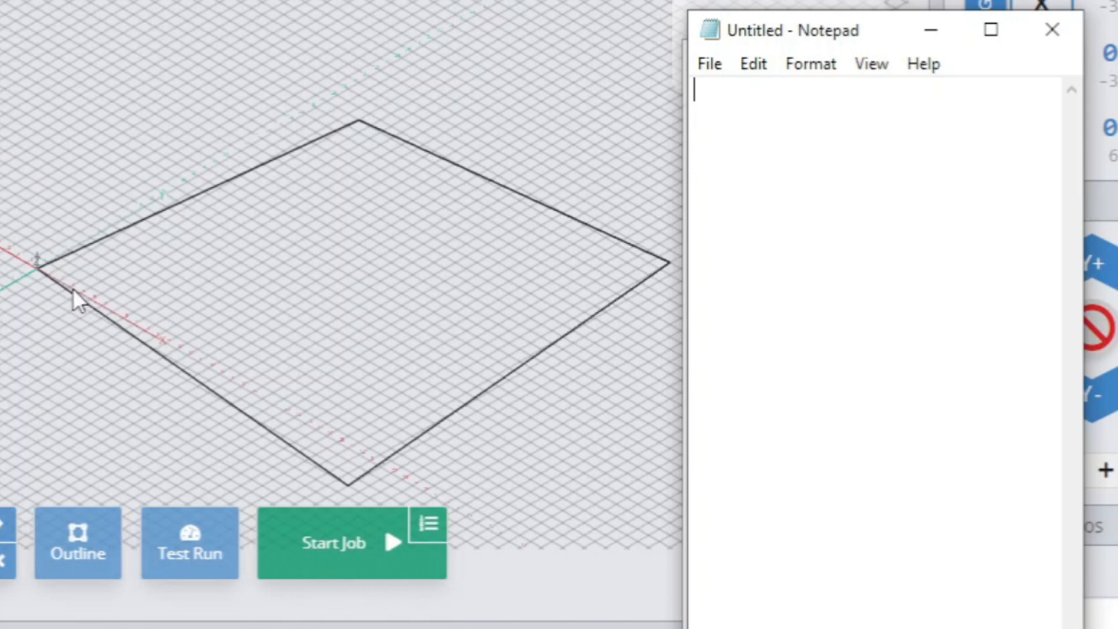
mouse_move(343, 496)
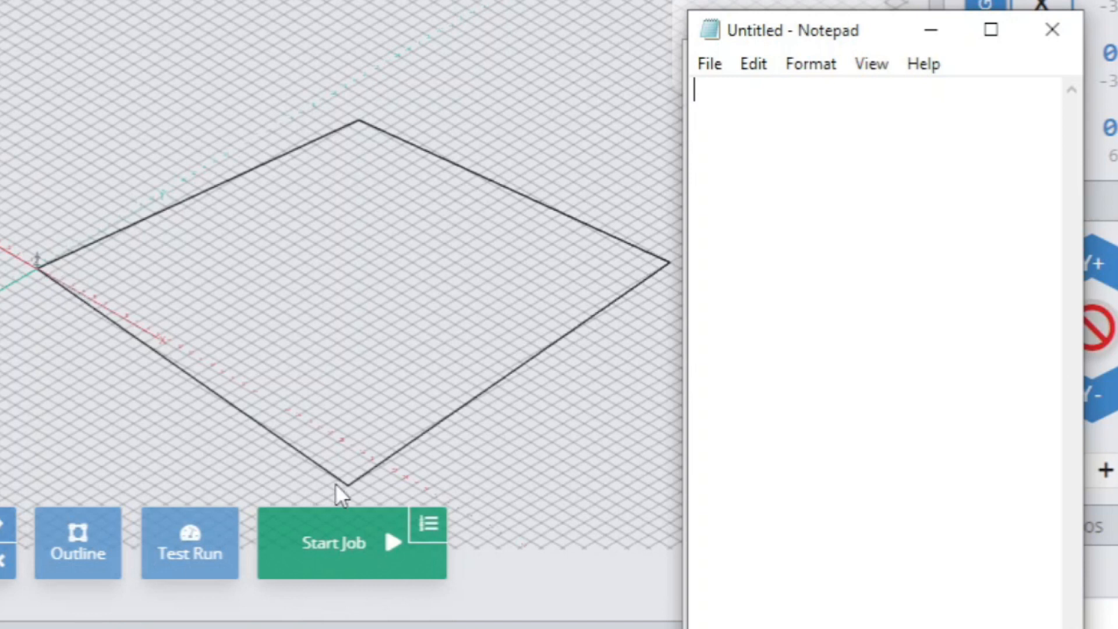
mouse_move(349, 489)
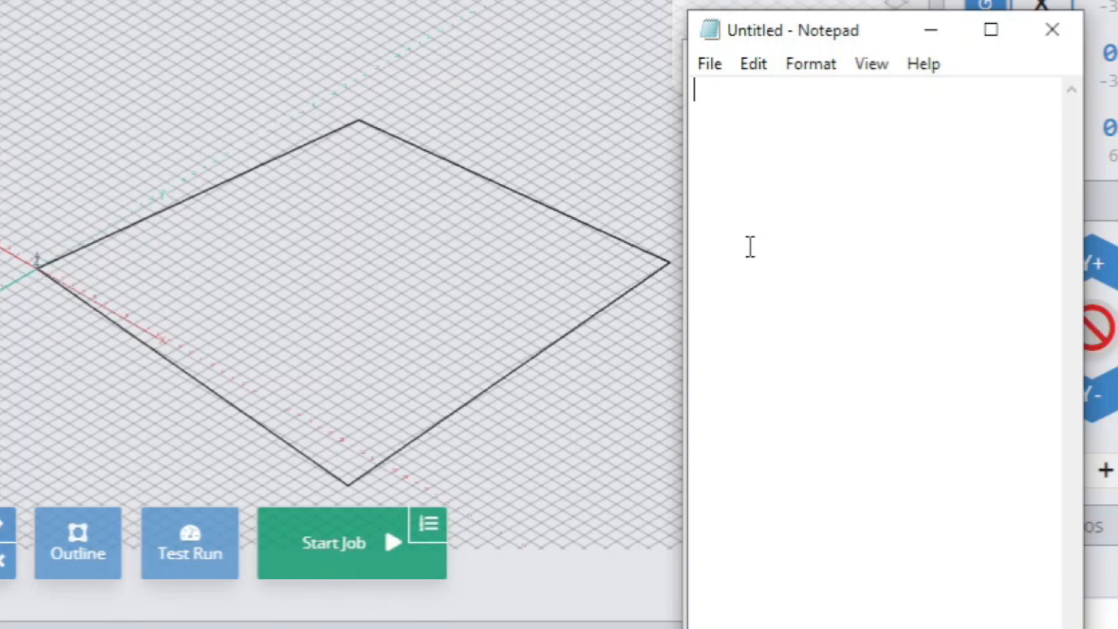
mouse_move(790, 121)
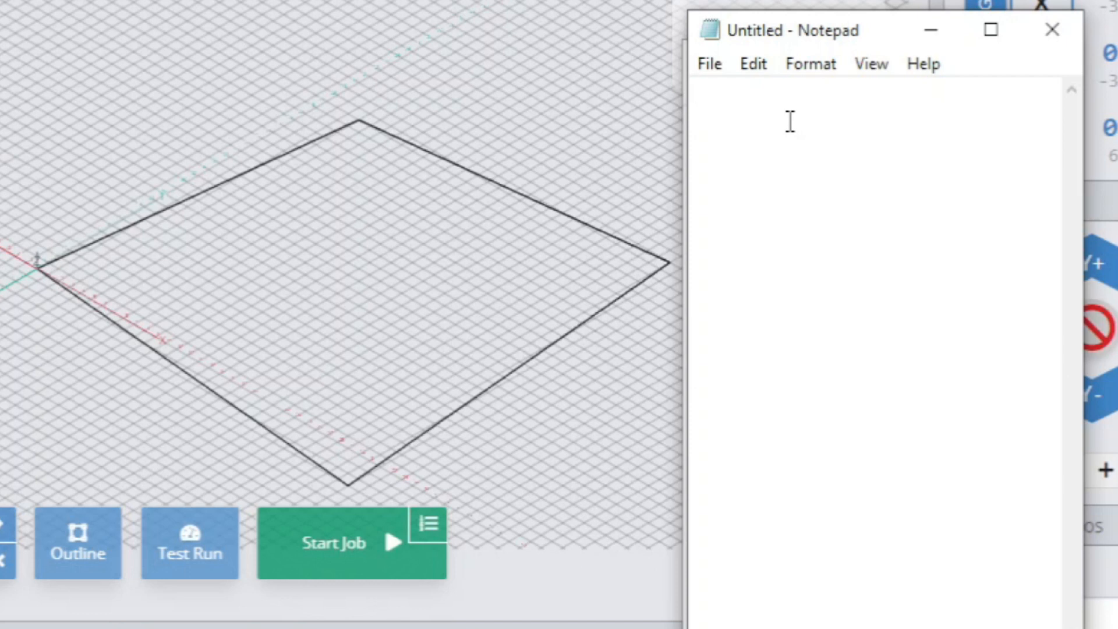
Write g54 and g90 as the first two Notepad lines, then start a new line
text(g54)
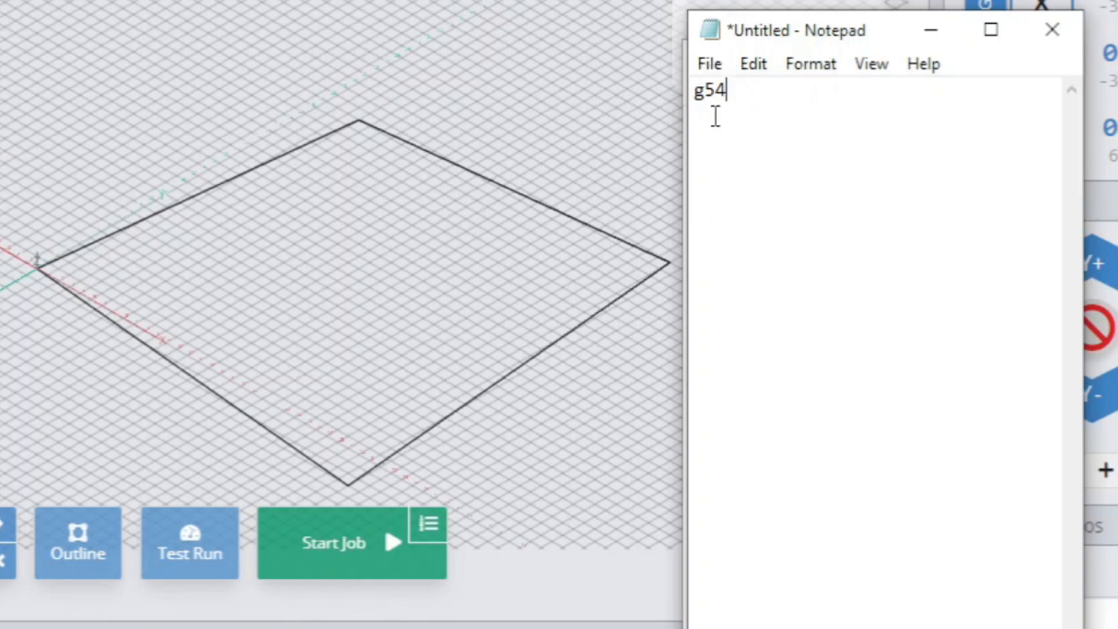
mouse_move(766, 95)
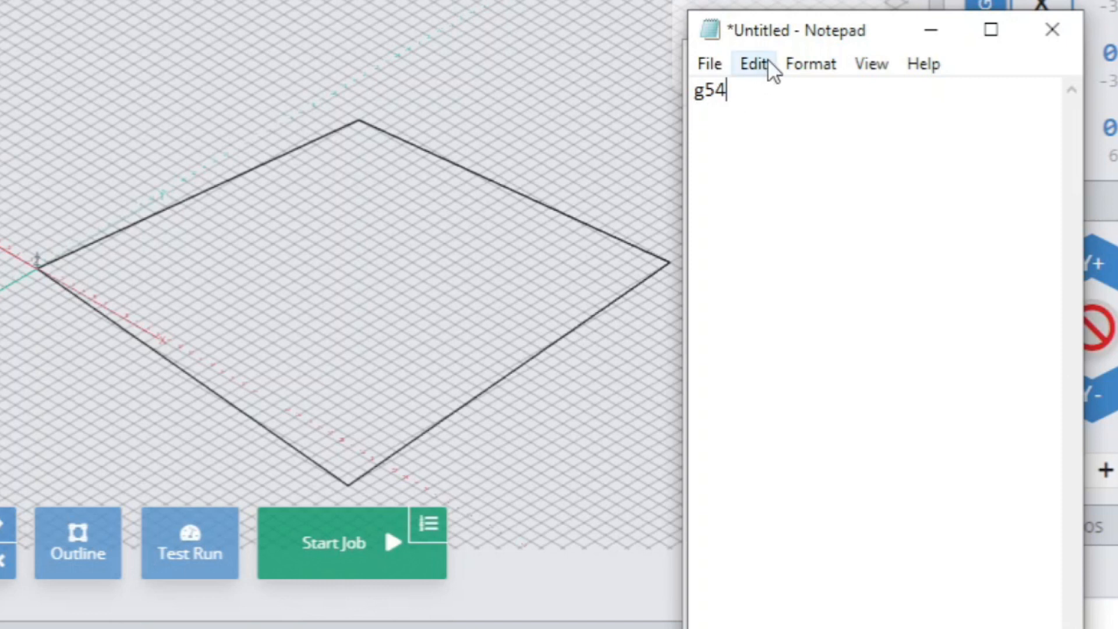
drag(785, 30, 713, 43)
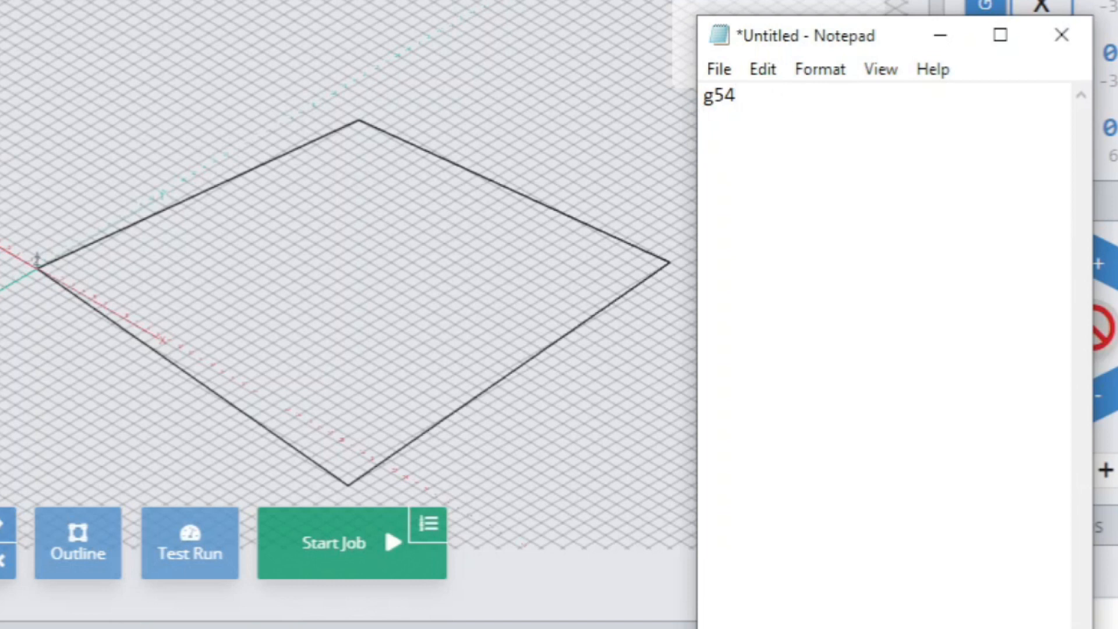
text(g90)
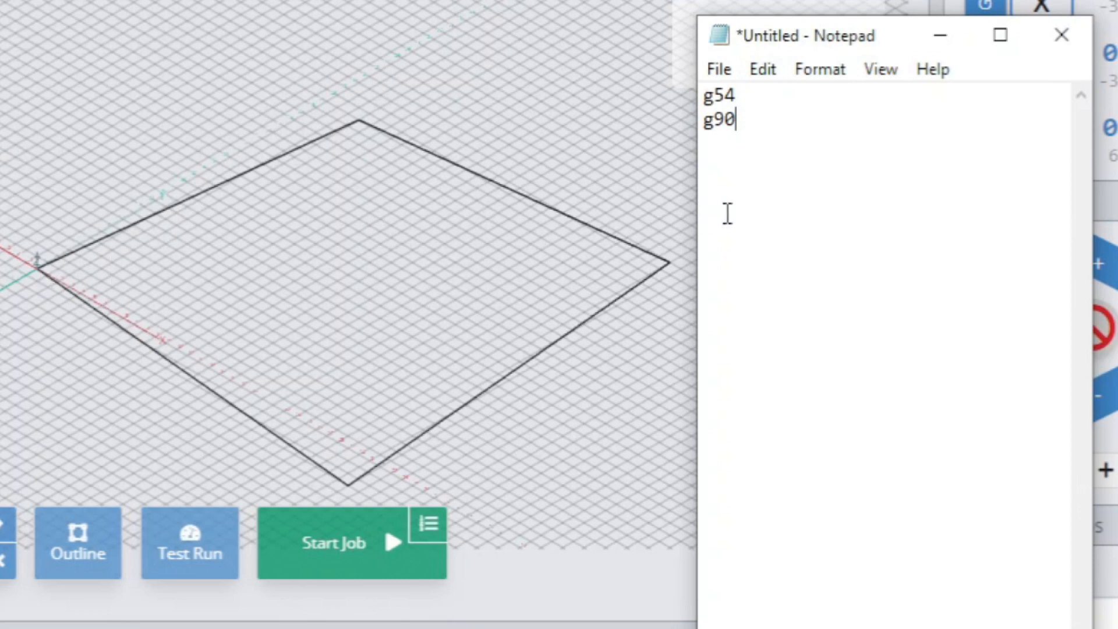
key(Enter)
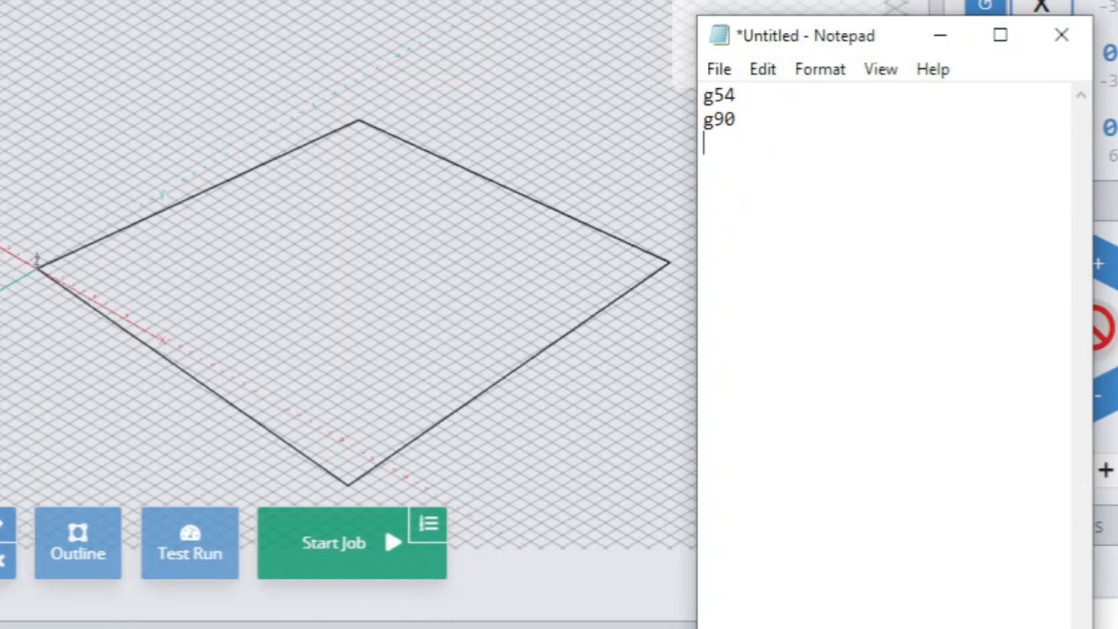
Add the g20 line under g90, fixing a typo, and start a new line
text(g)
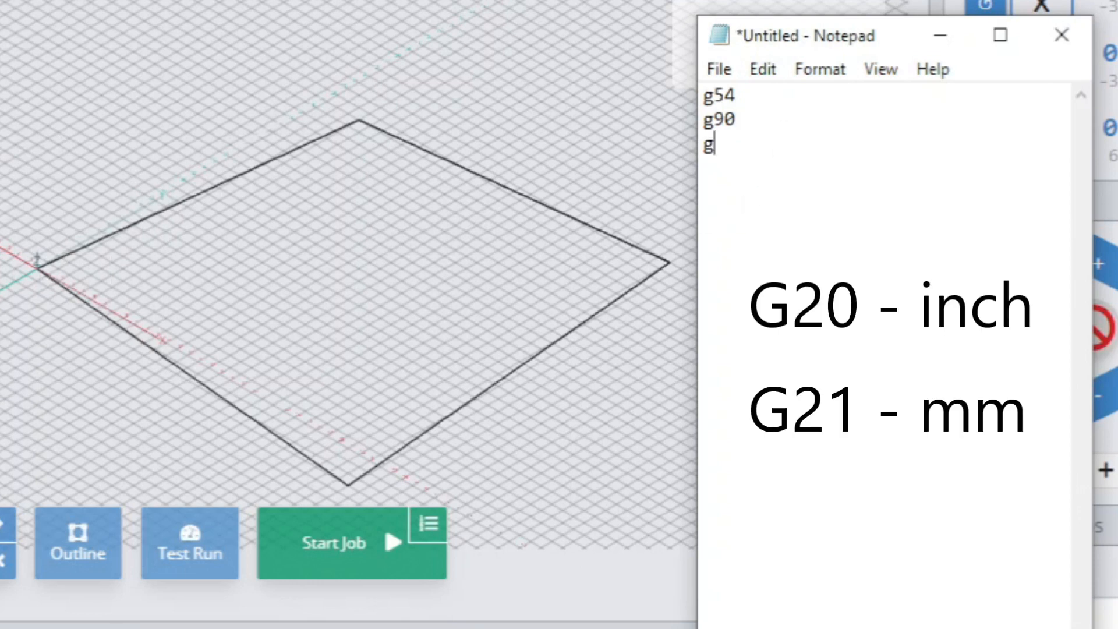
text(2)
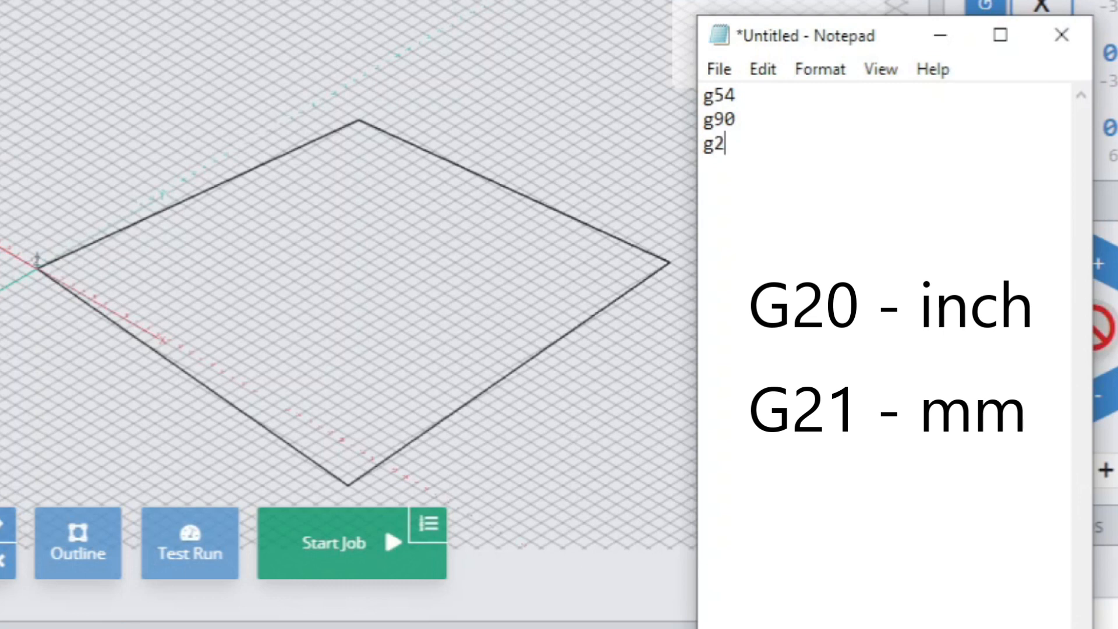
text(0)
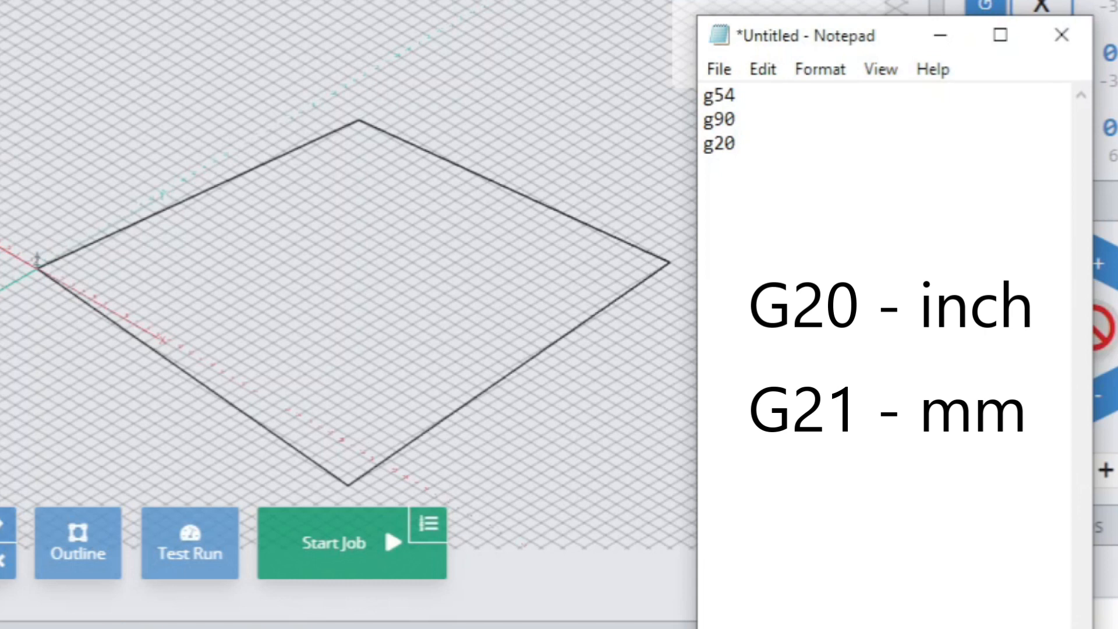
key(Backspace)
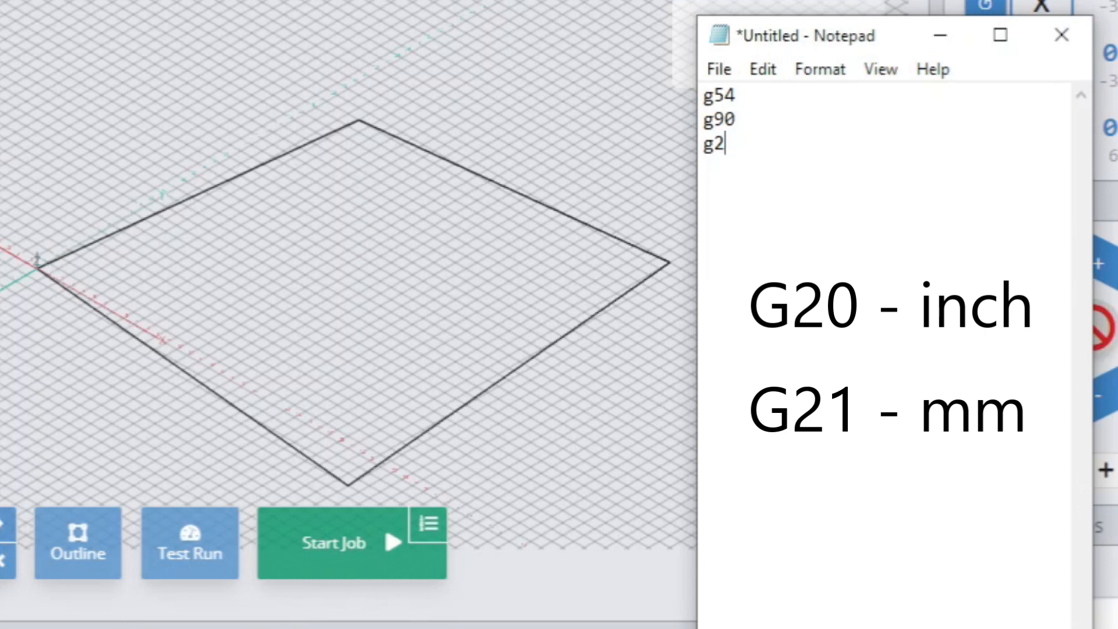
text(1)
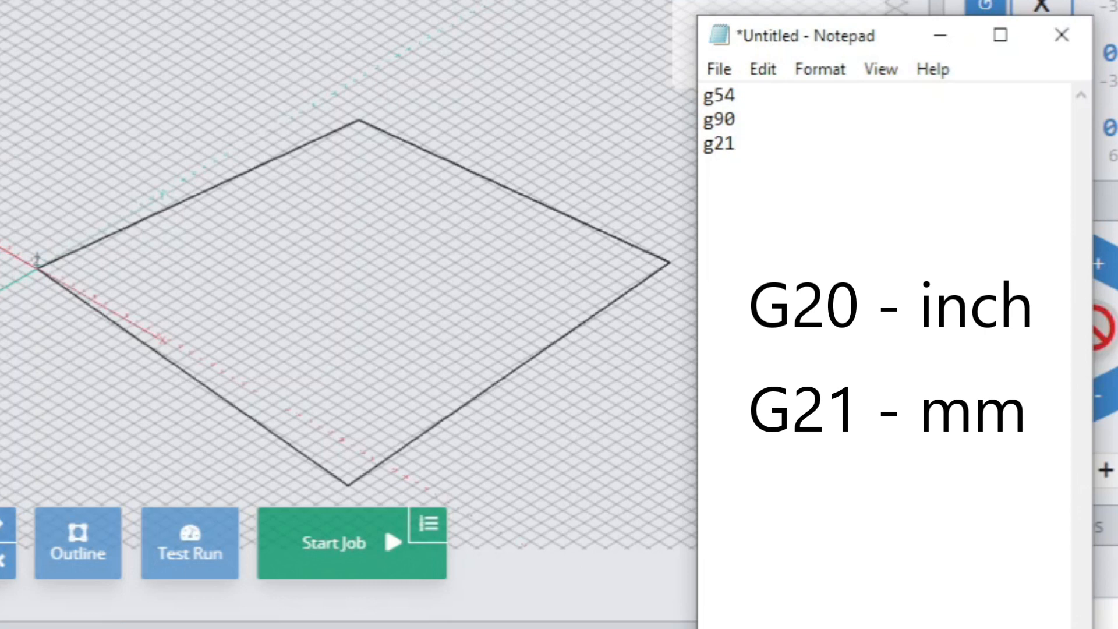
key(Backspace)
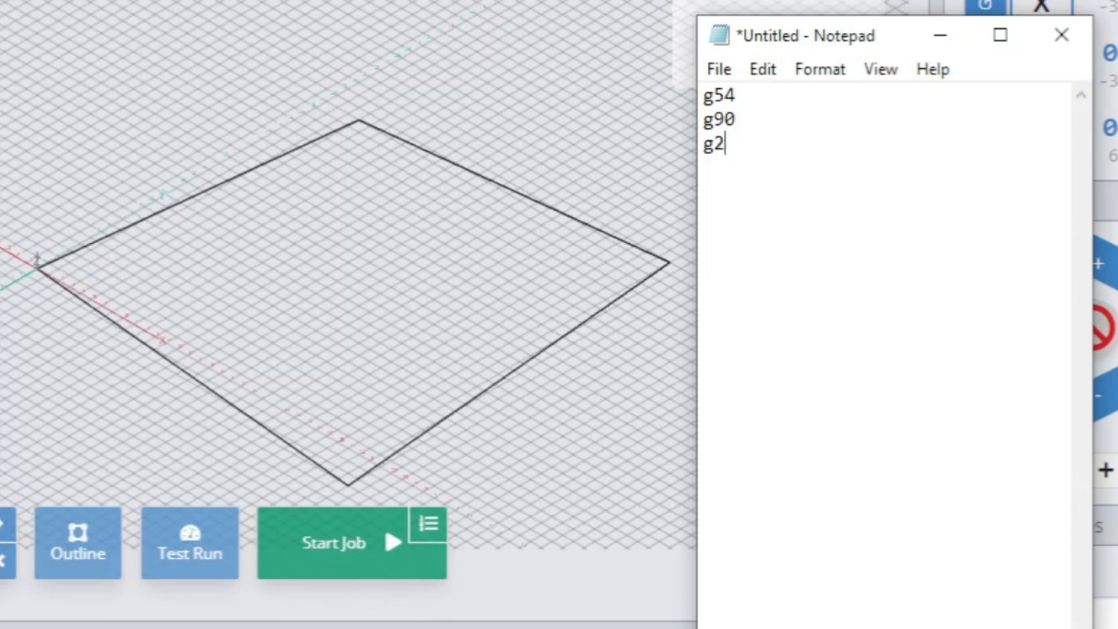
text(0)
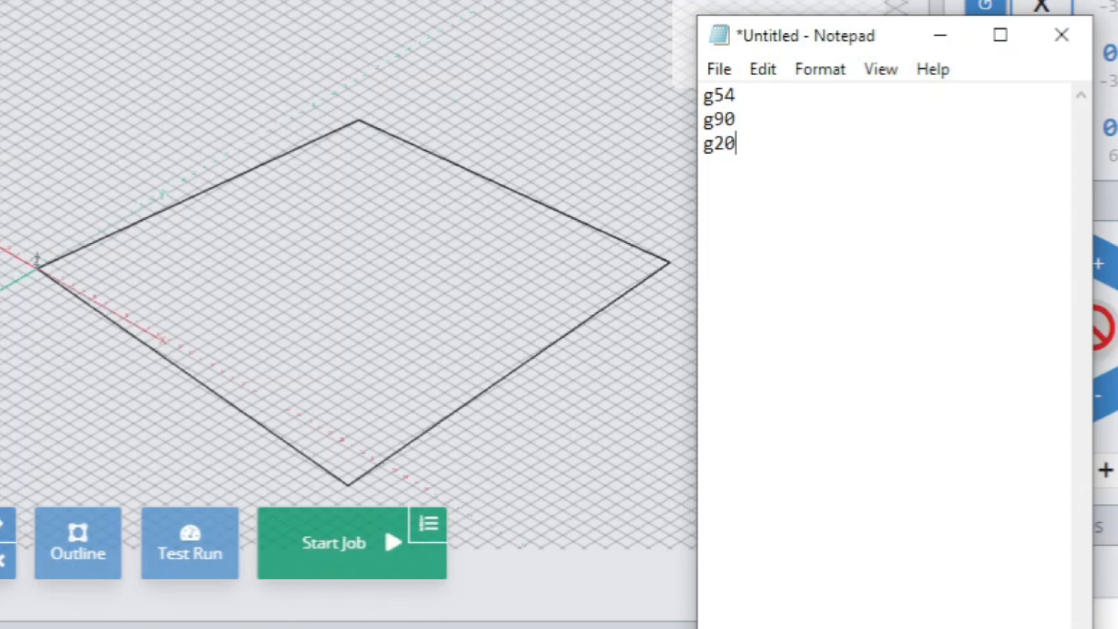
key(enter)
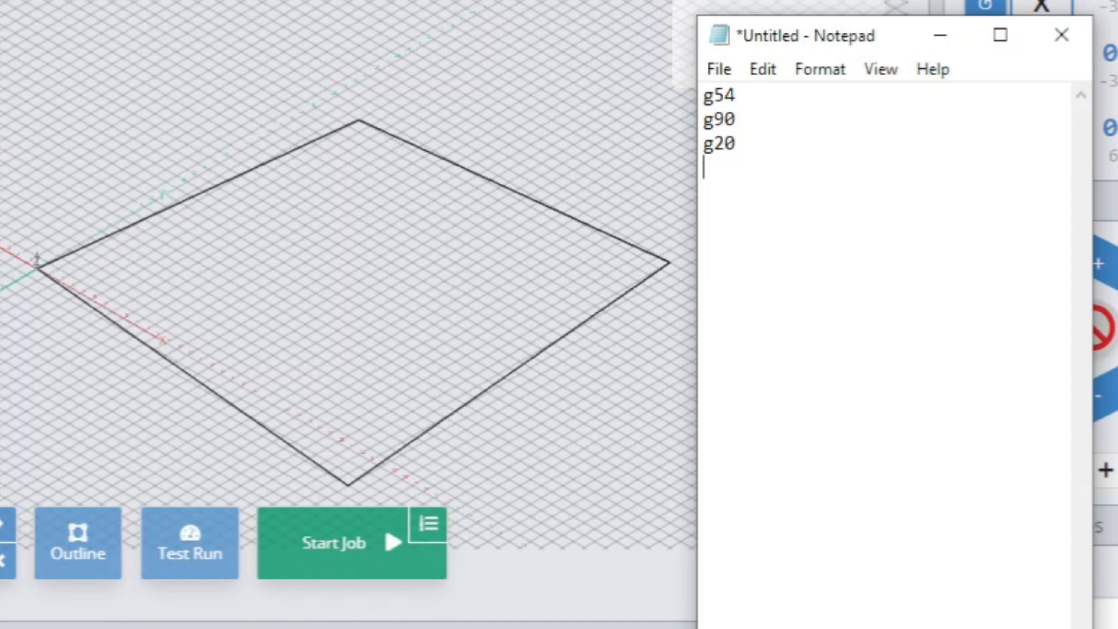
Type the rapid move g0x0y0z0 as the fourth line
text(g-)
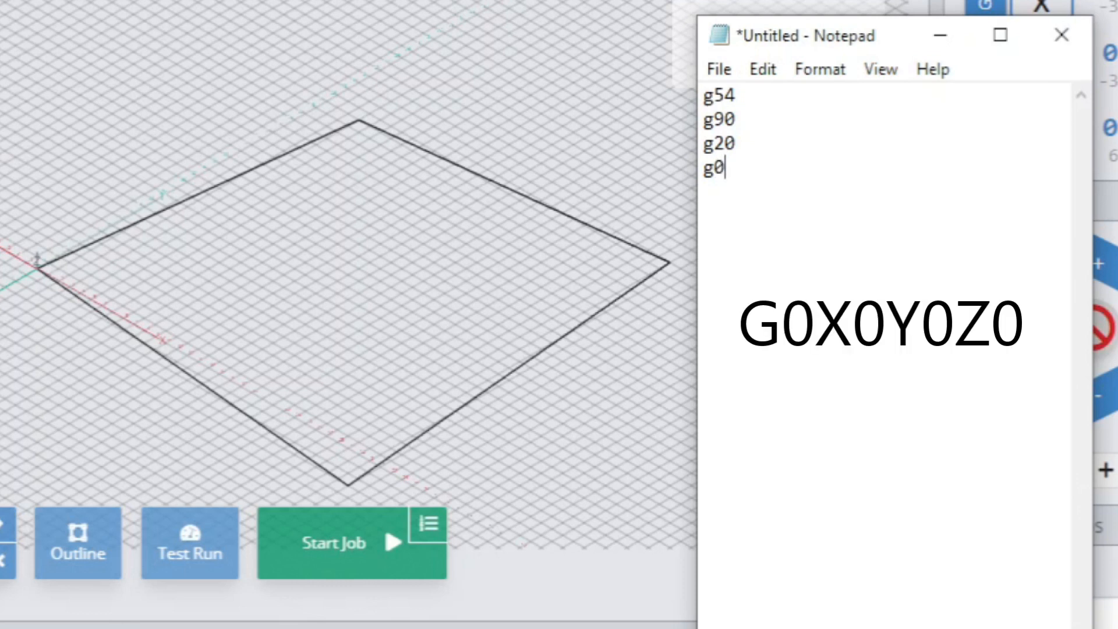
text(x0y0)
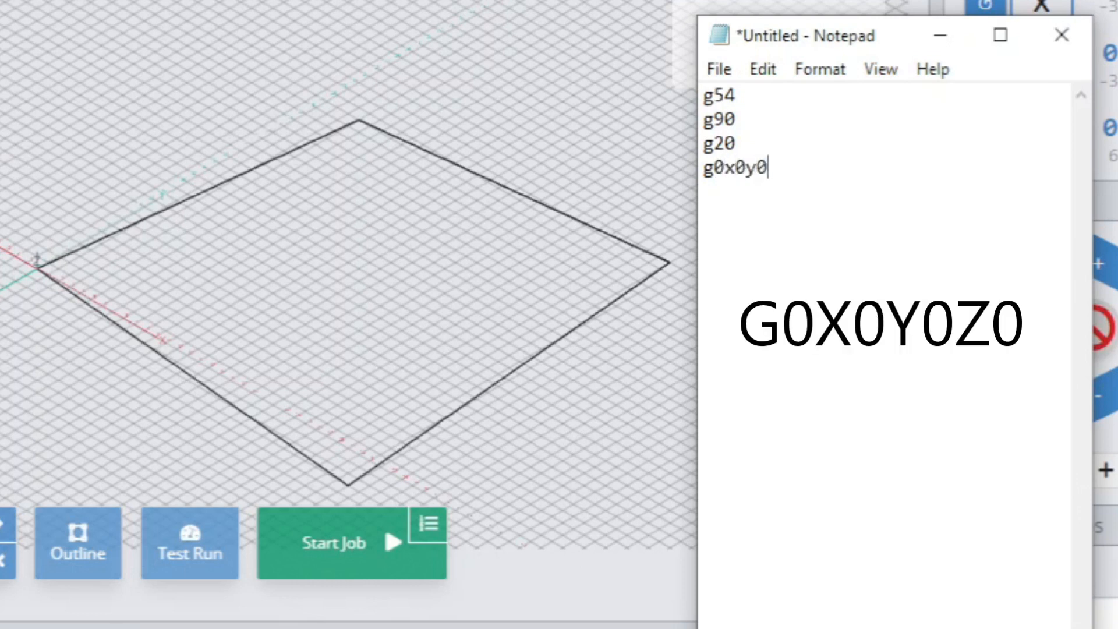
text(z0)
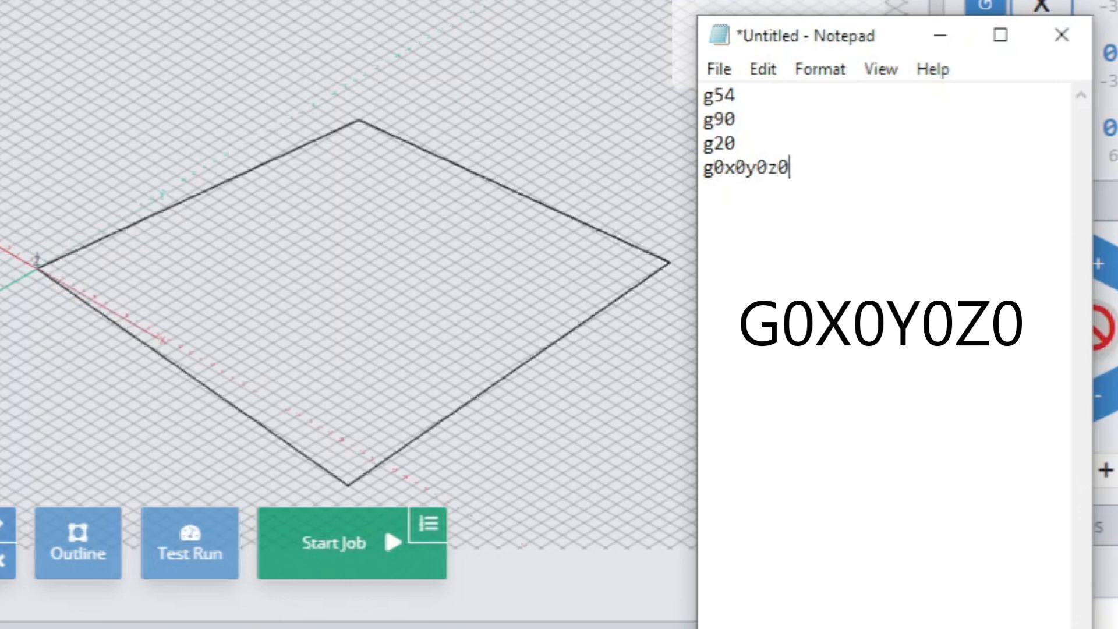
mouse_move(419, 356)
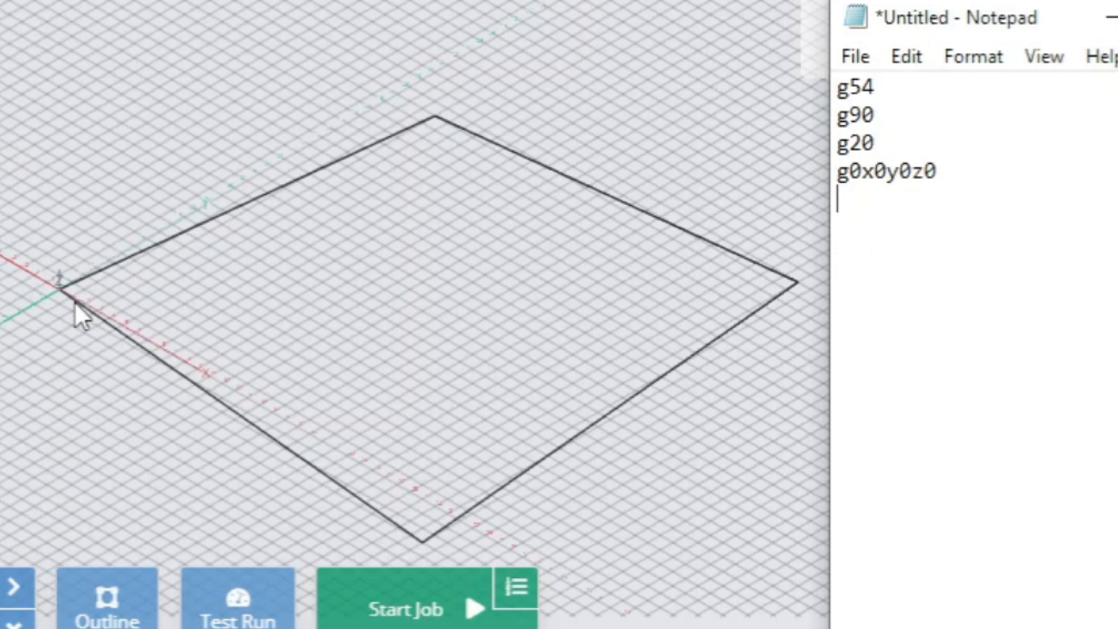
mouse_move(419, 558)
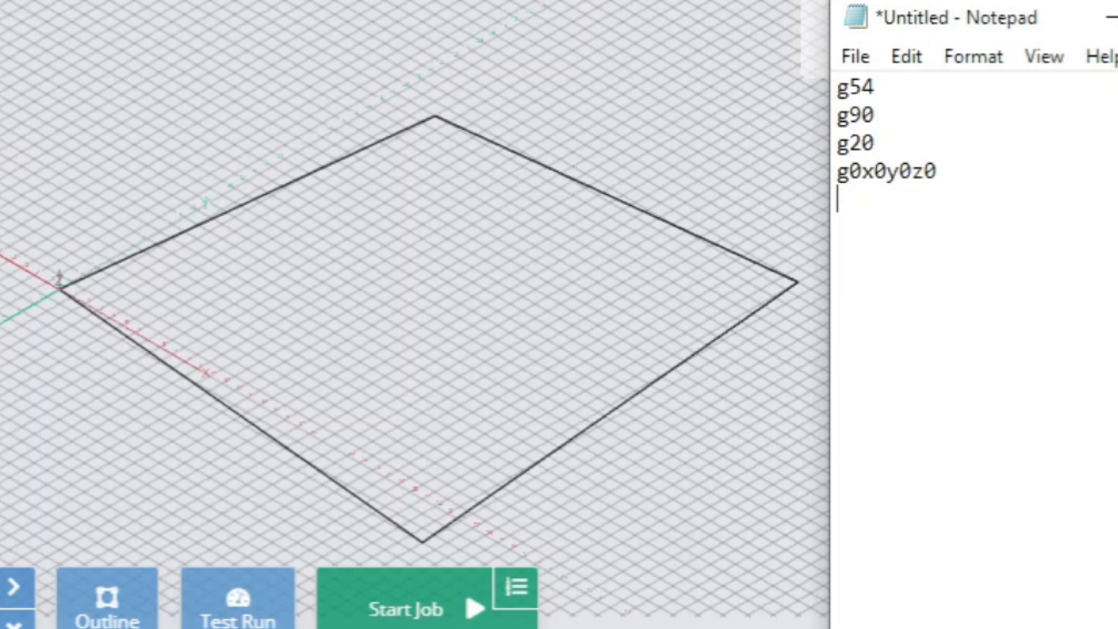
mouse_move(71, 303)
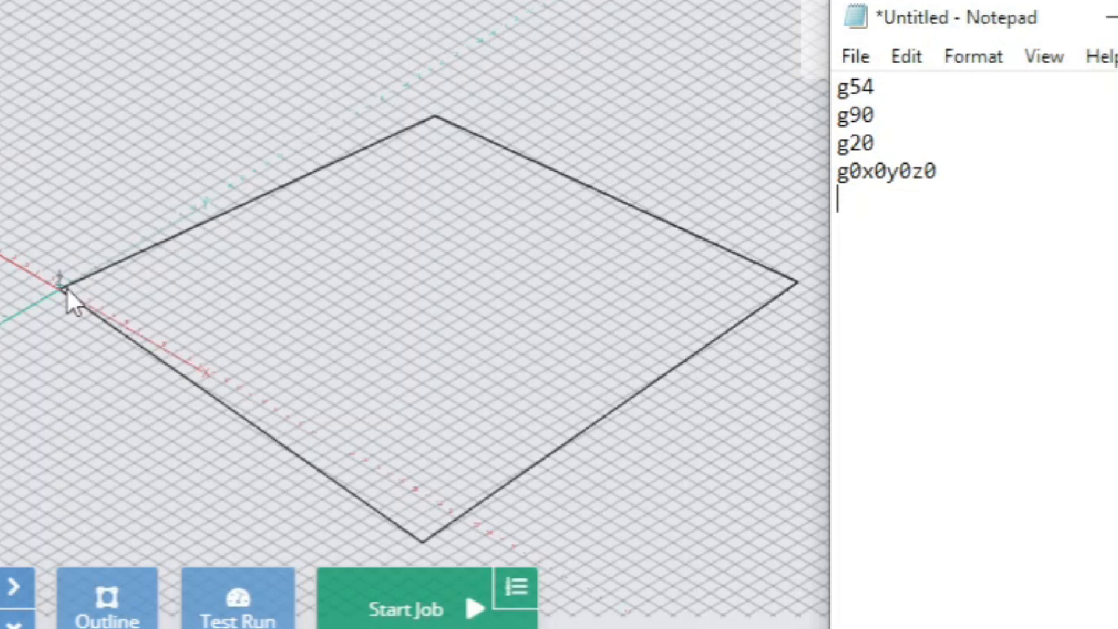
mouse_move(407, 535)
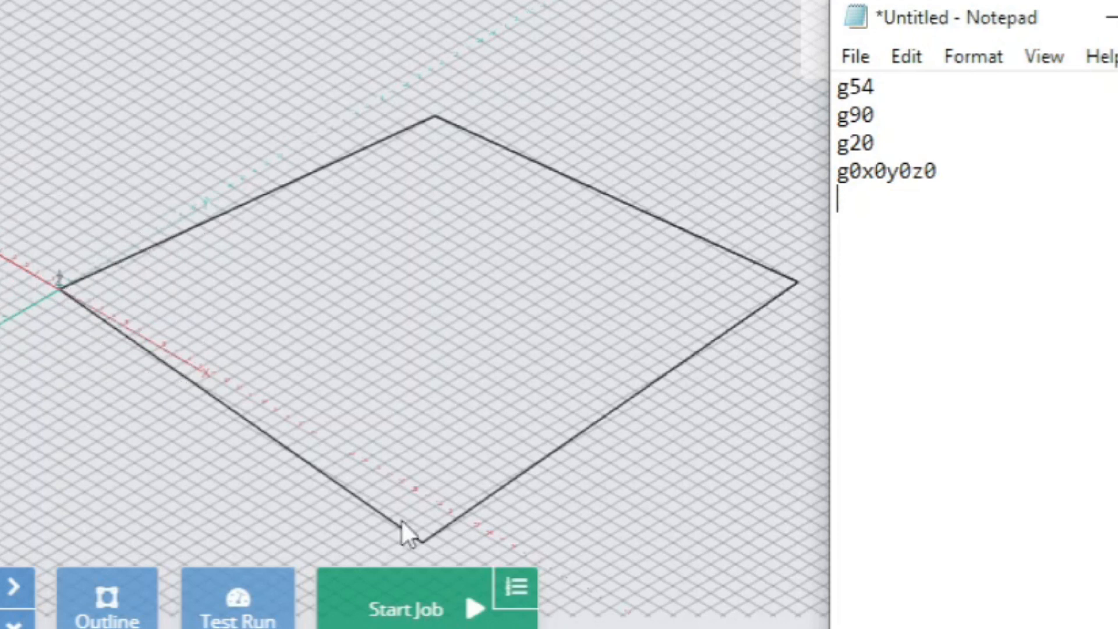
click(417, 542)
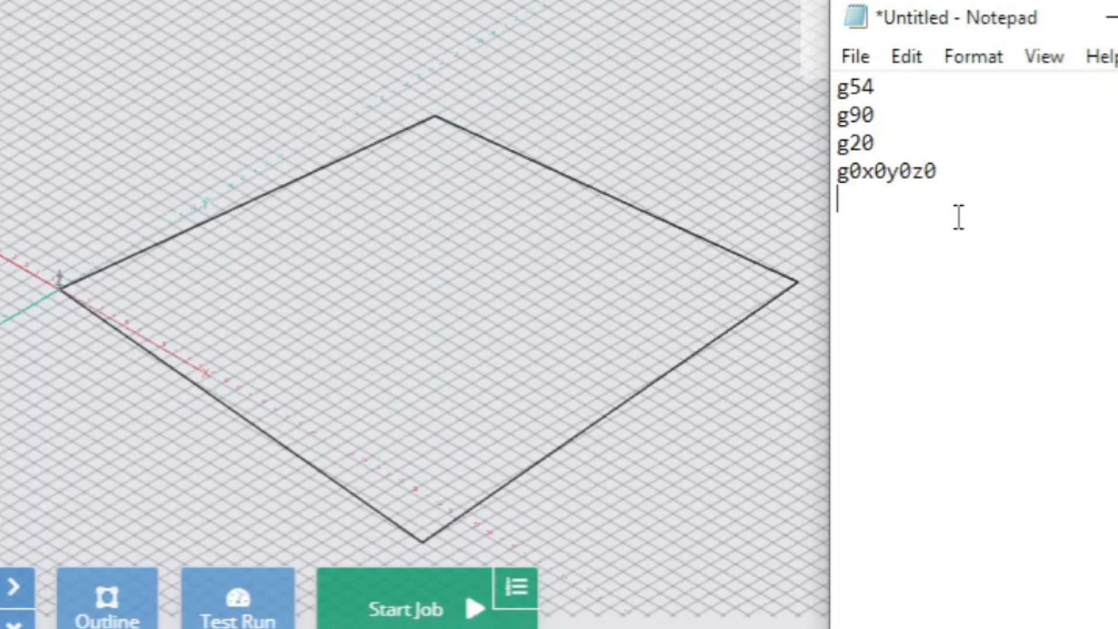
Add the square-loop moves x29.z-3.5 and y30.z0
text(x29.)
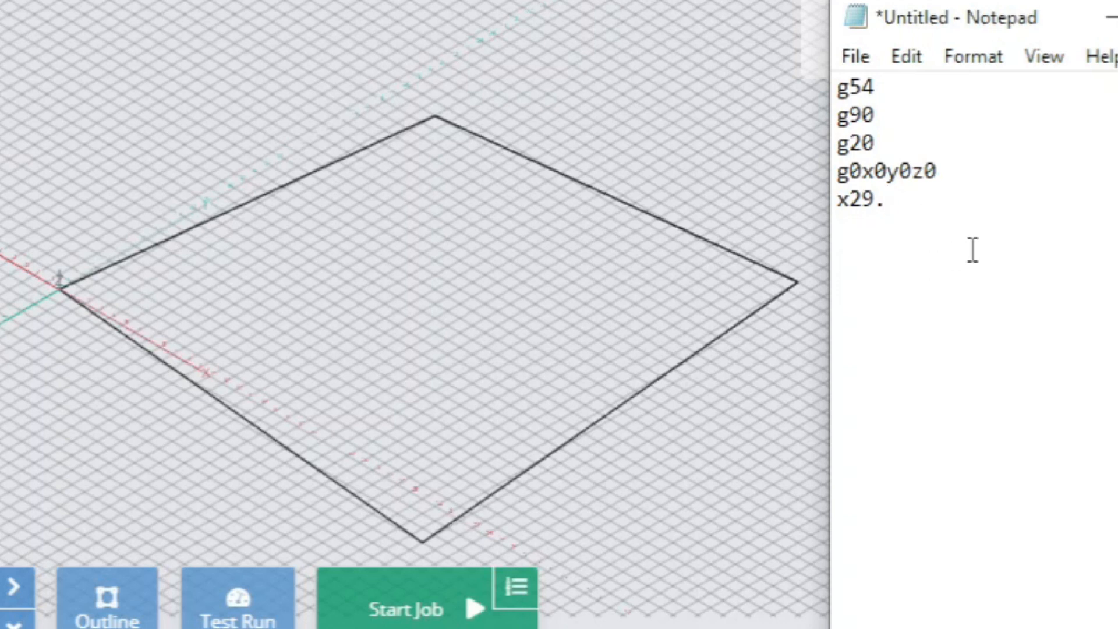
text(z)
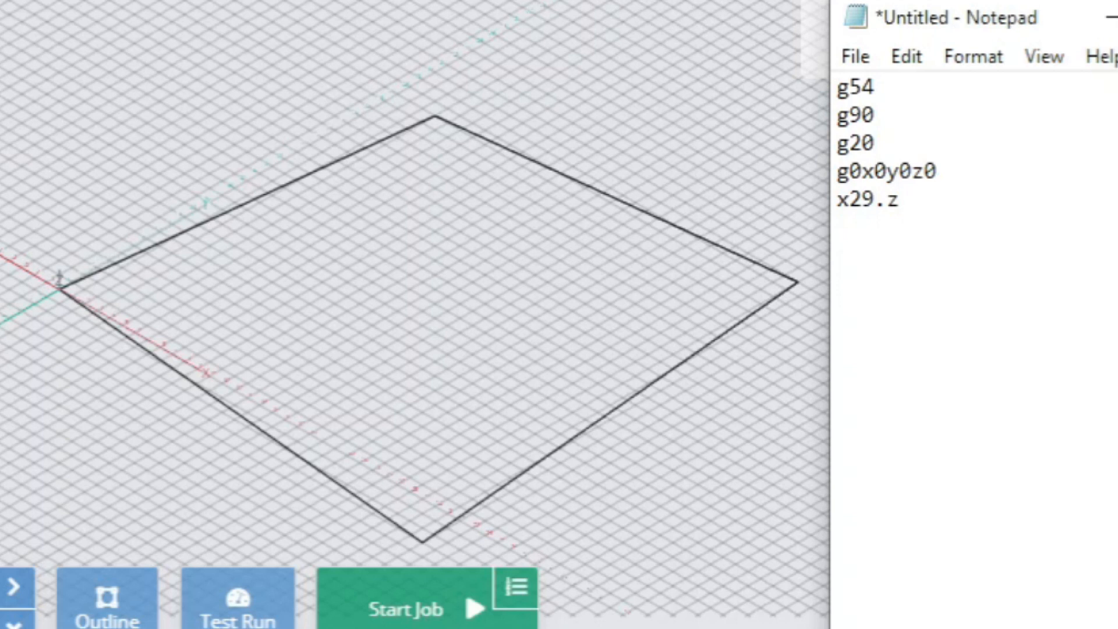
text(-3.5)
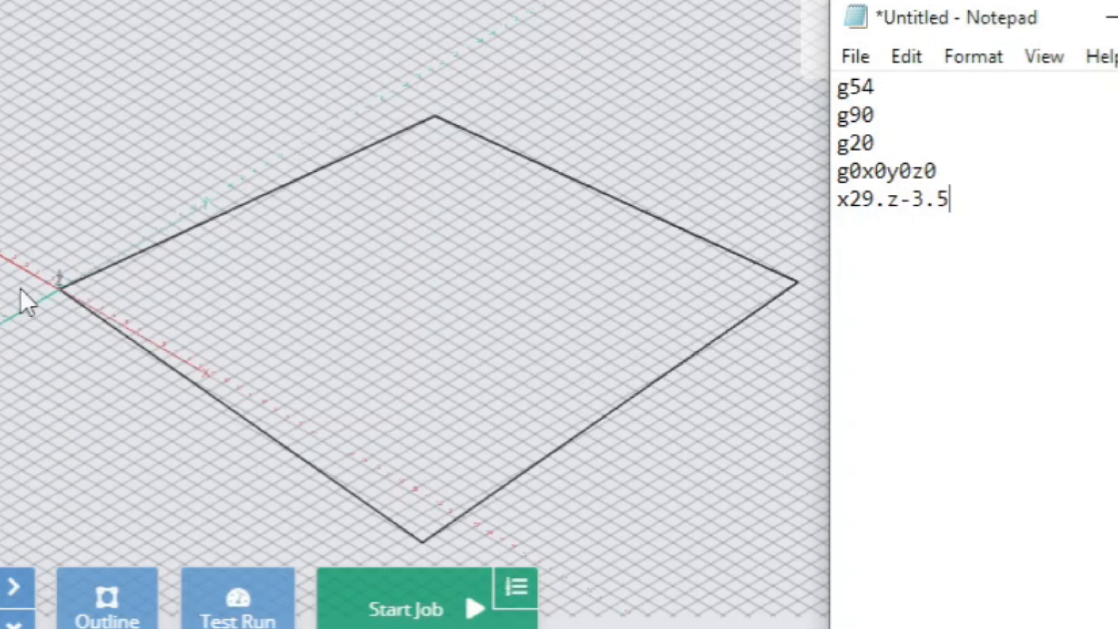
click(51, 292)
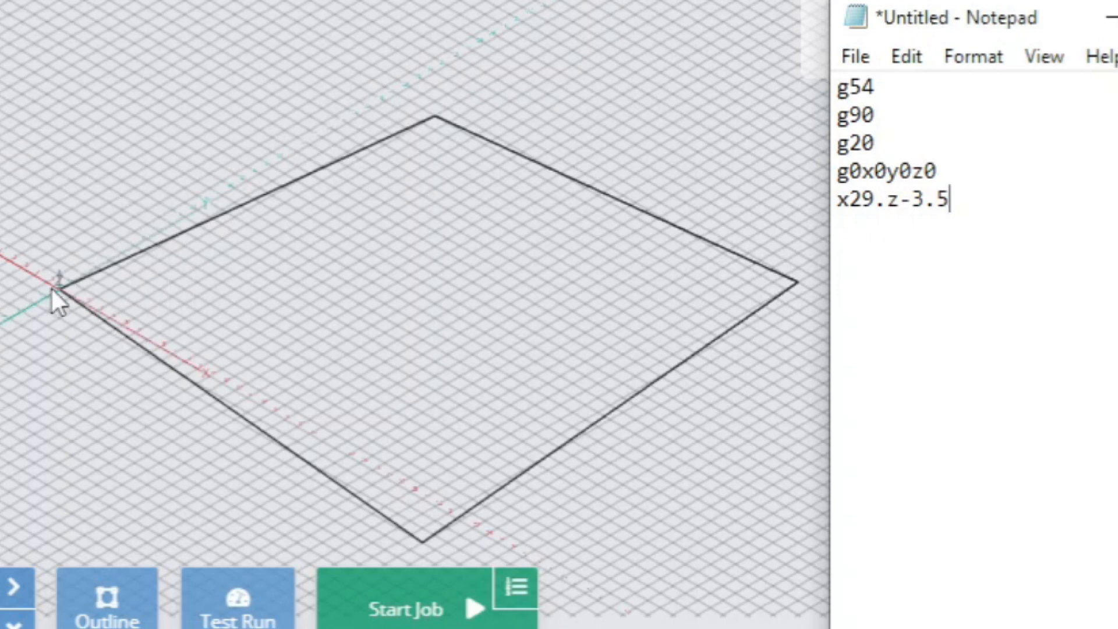
mouse_move(473, 538)
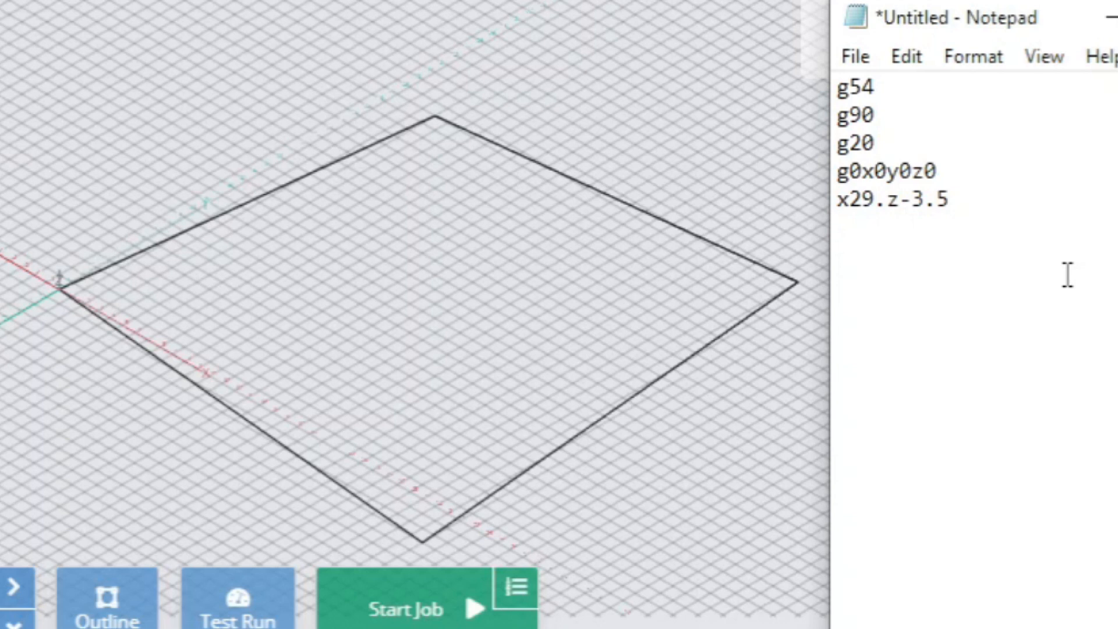
text(y30)
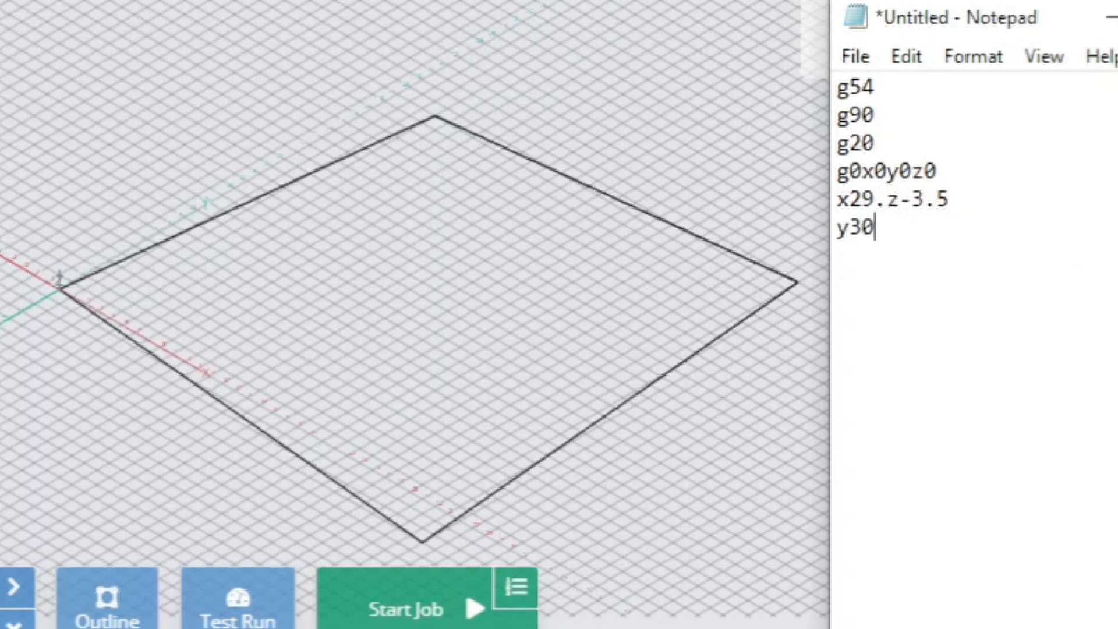
text(.)
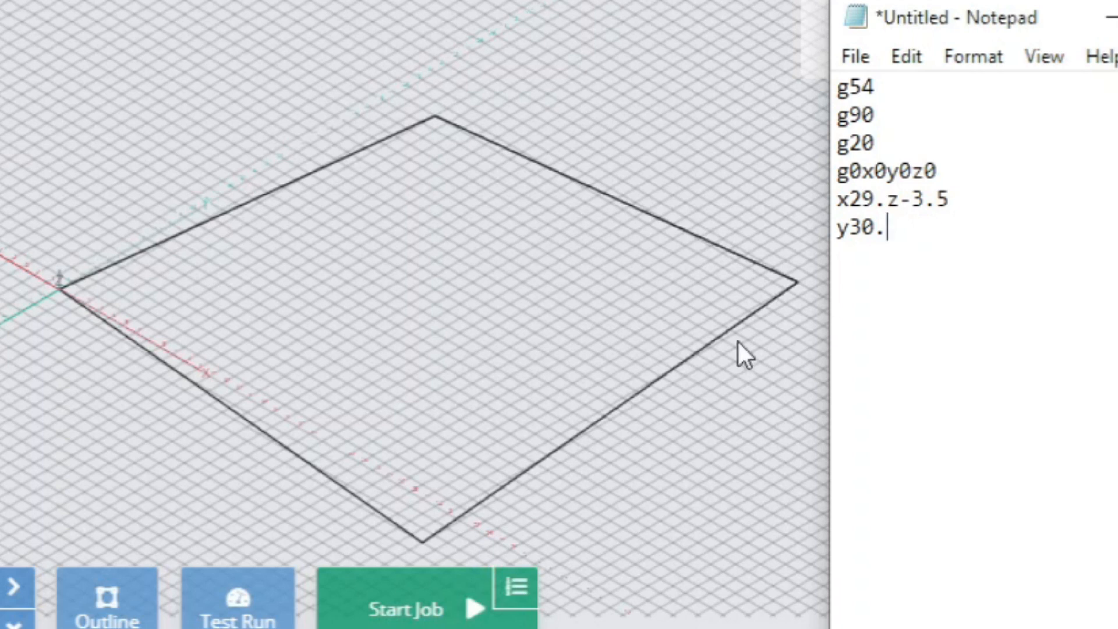
mouse_move(783, 341)
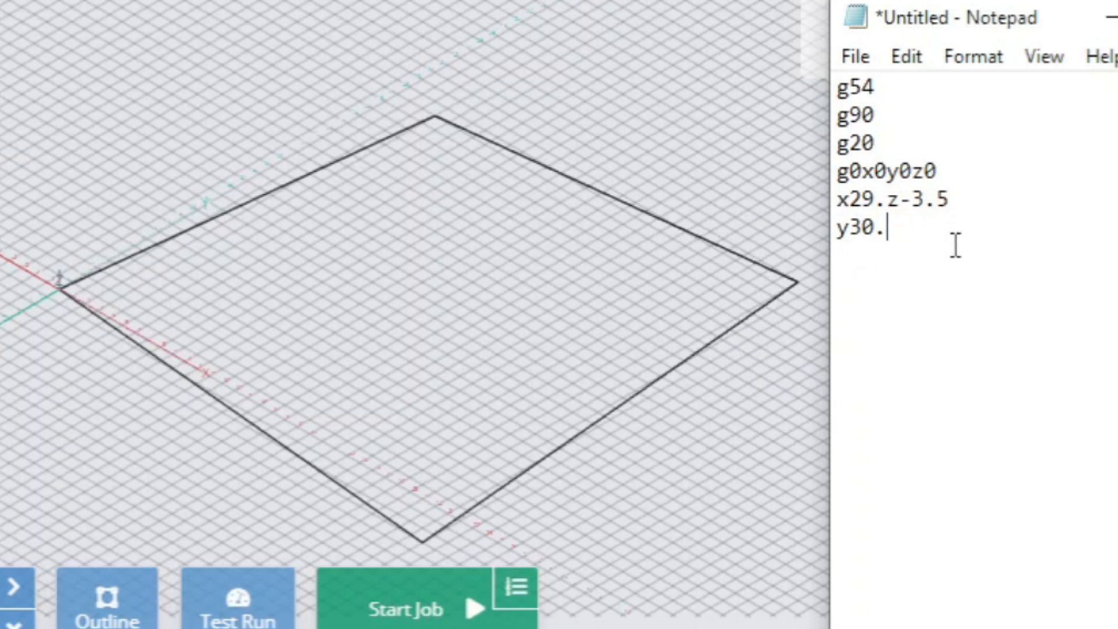
text(z0)
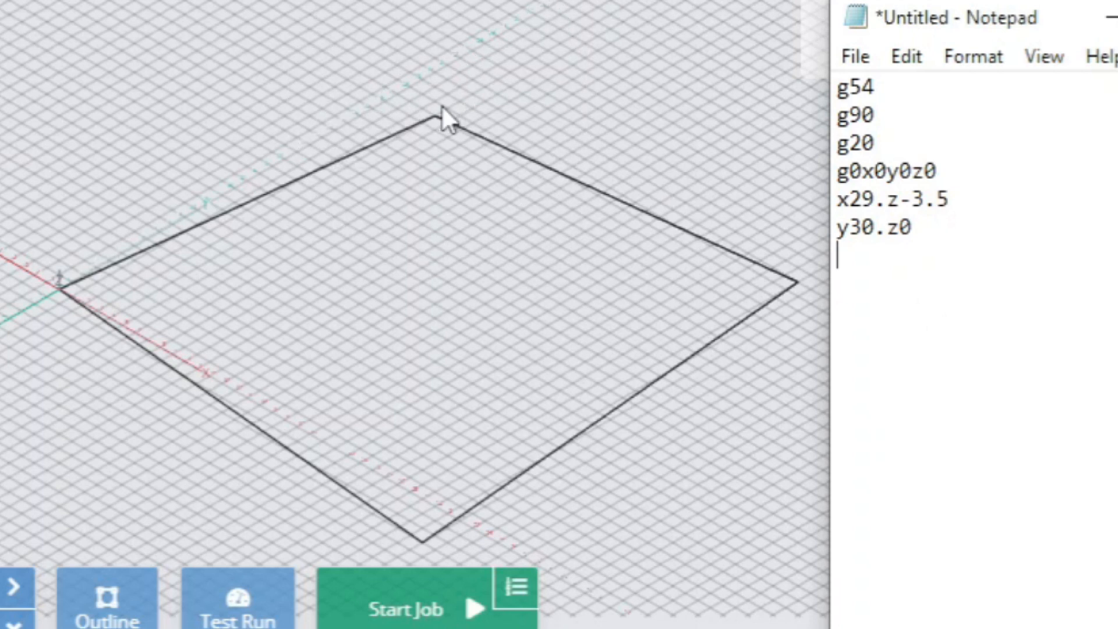
mouse_move(760, 238)
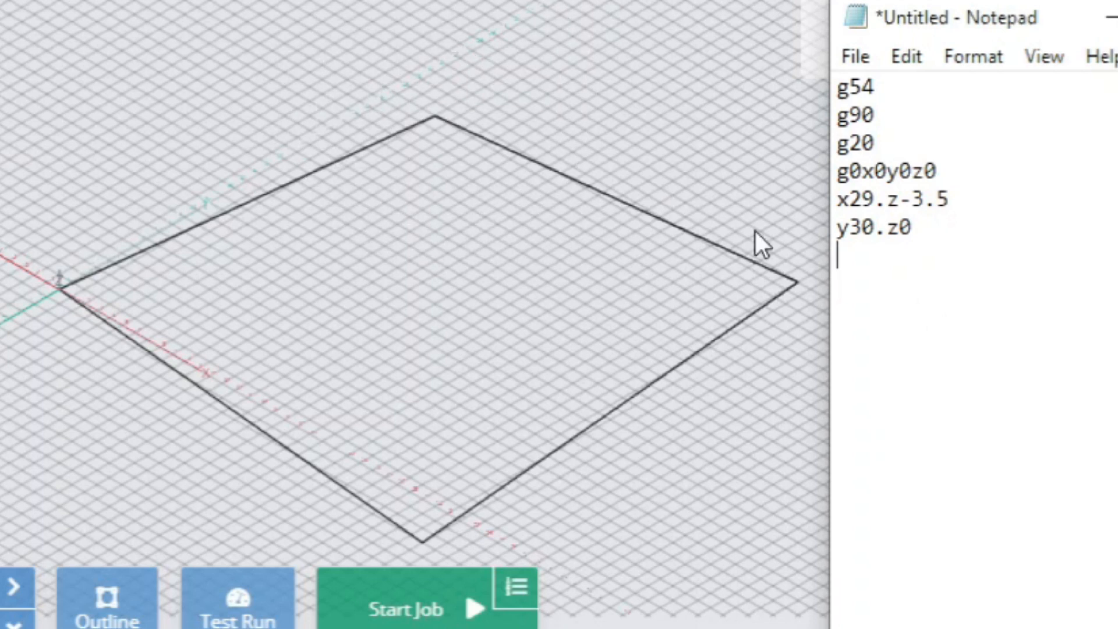
Add the moves x0z-3.5 and y0z0 to close the square
text(x0)
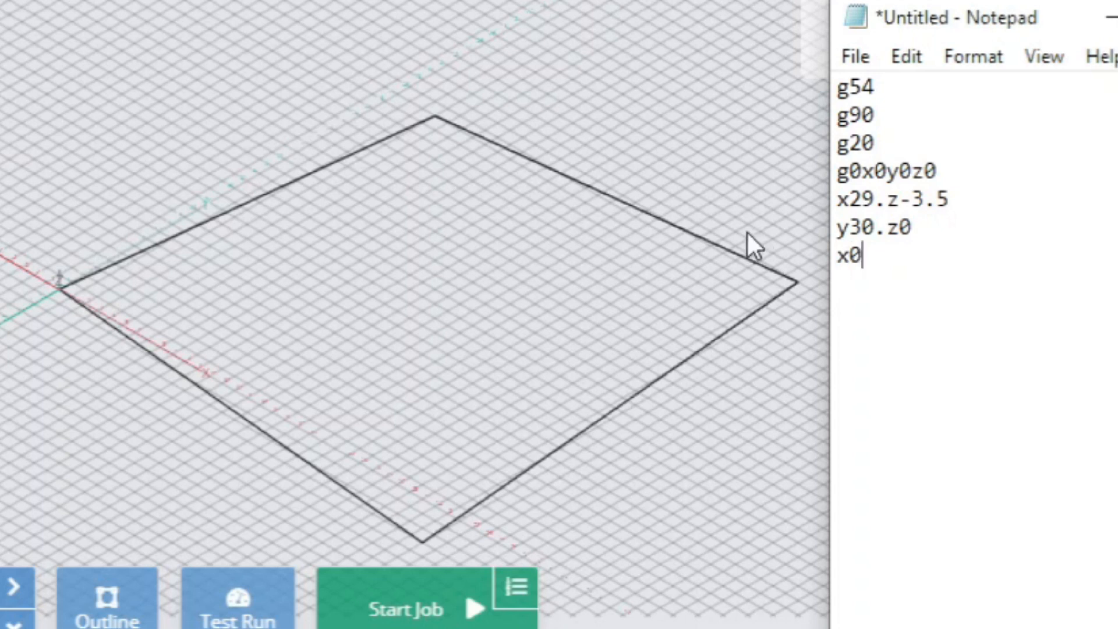
mouse_move(774, 245)
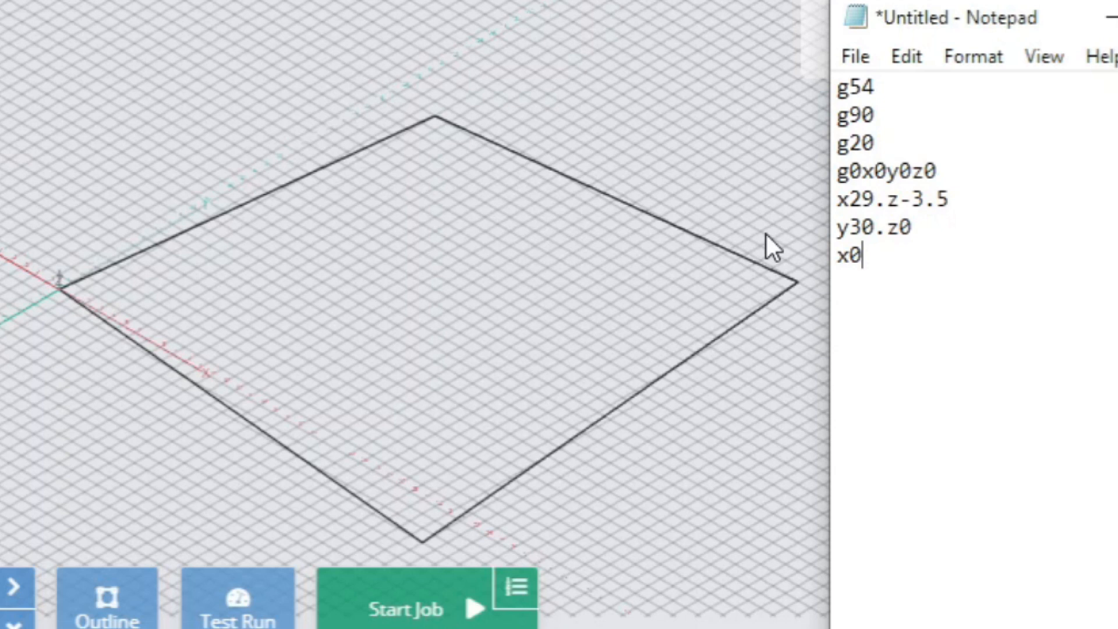
text(z-3.)
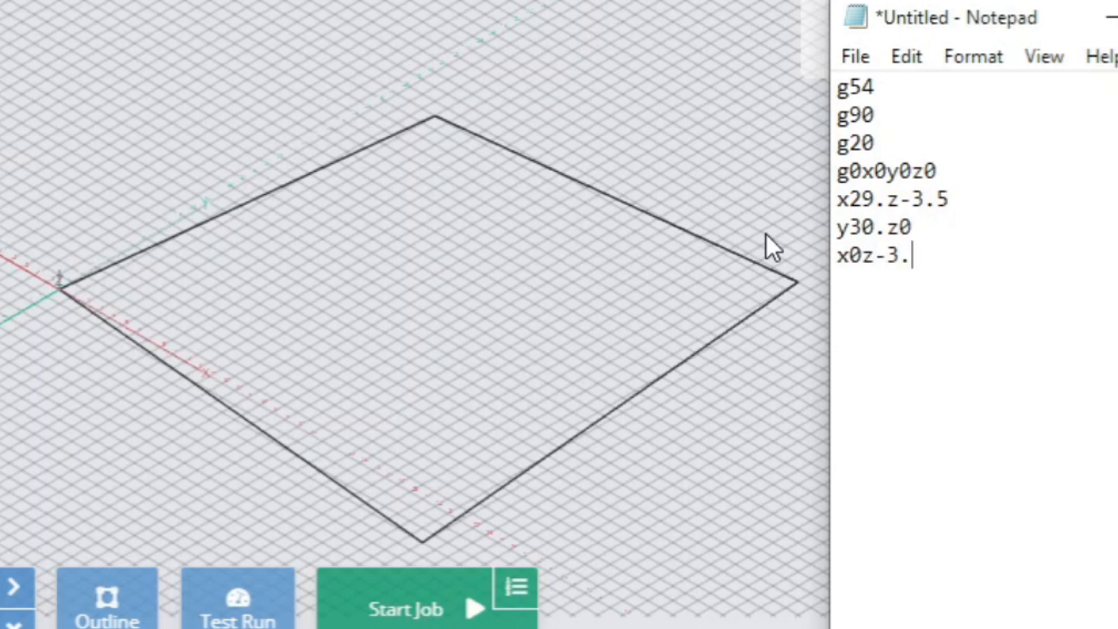
text(5)
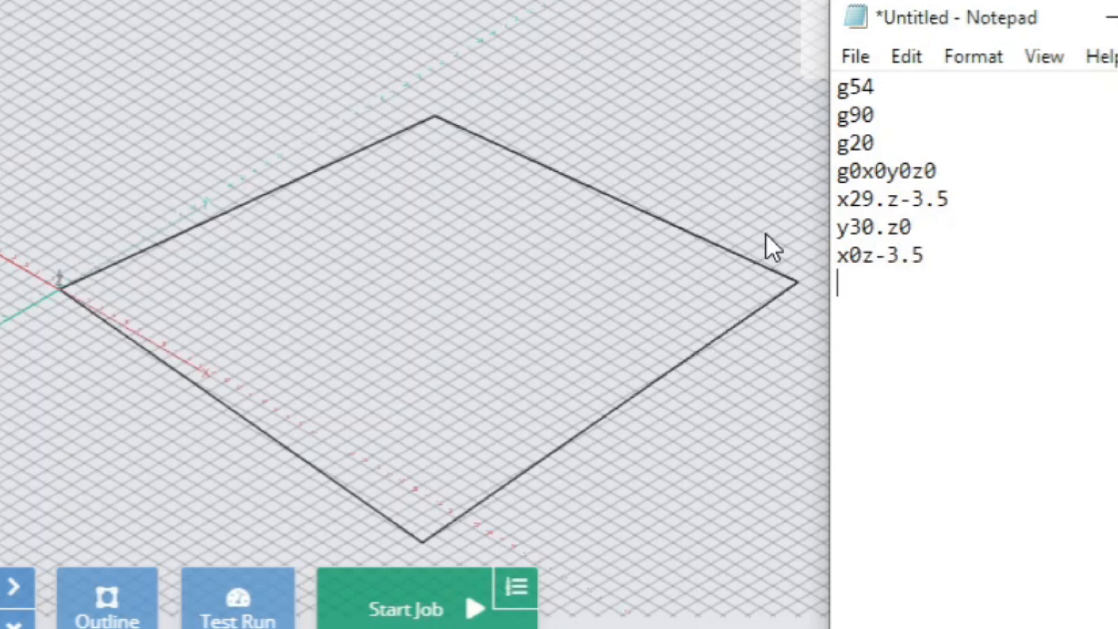
mouse_move(435, 139)
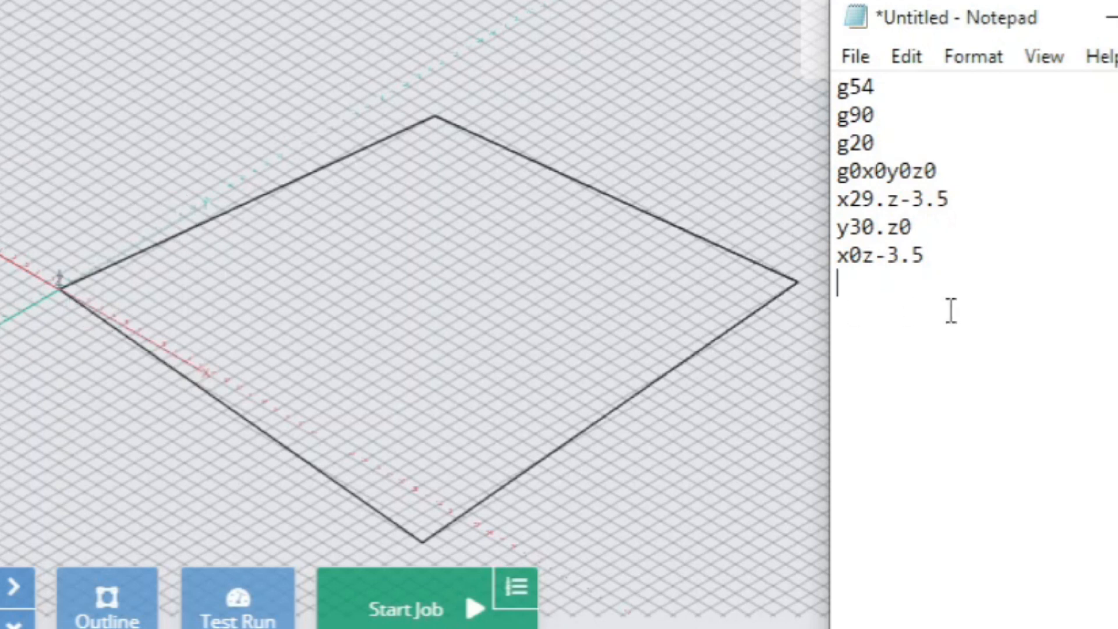
text(y)
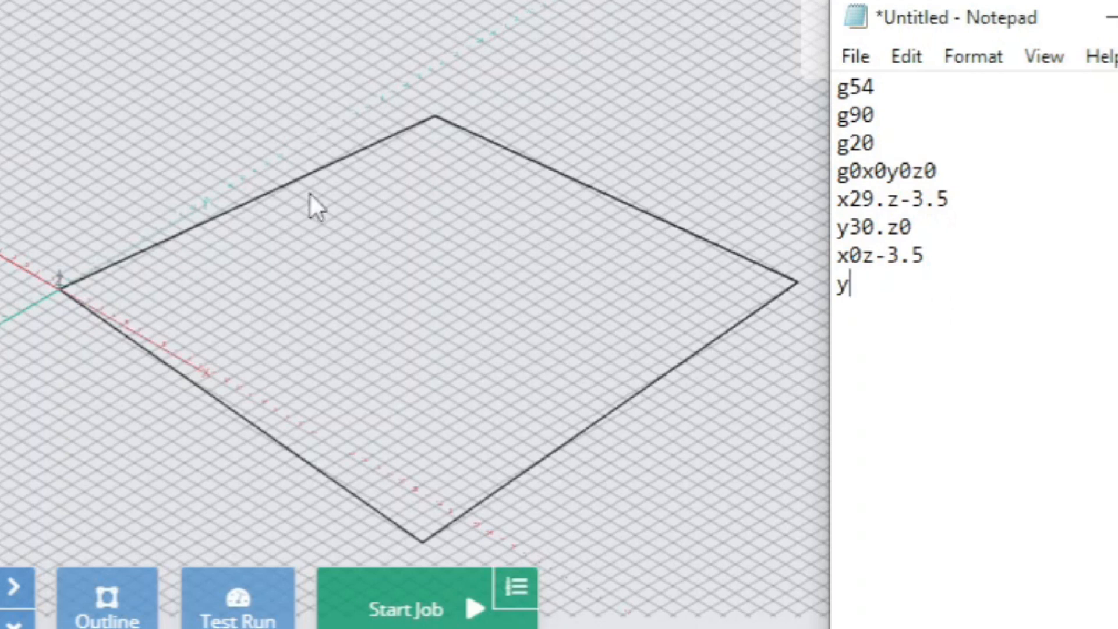
mouse_move(468, 531)
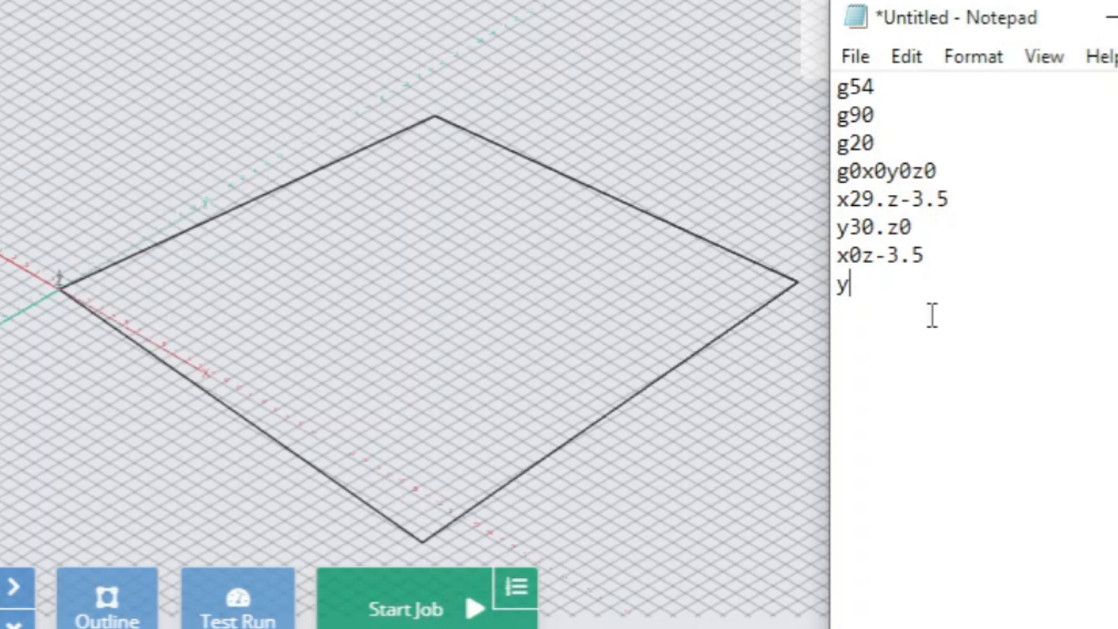
text(0z0)
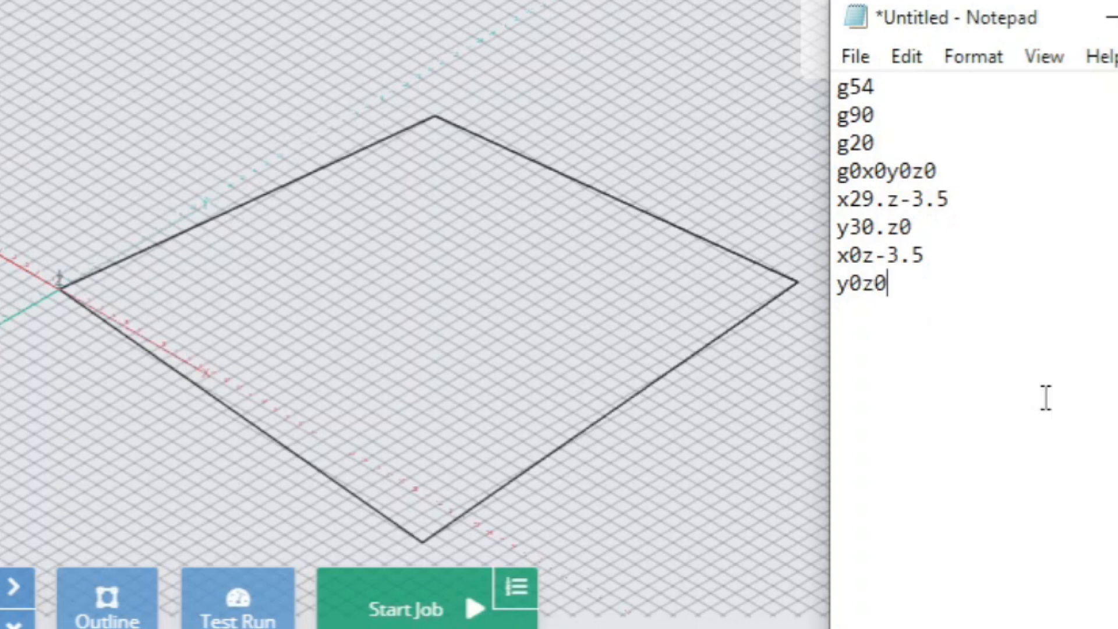
mouse_move(1004, 330)
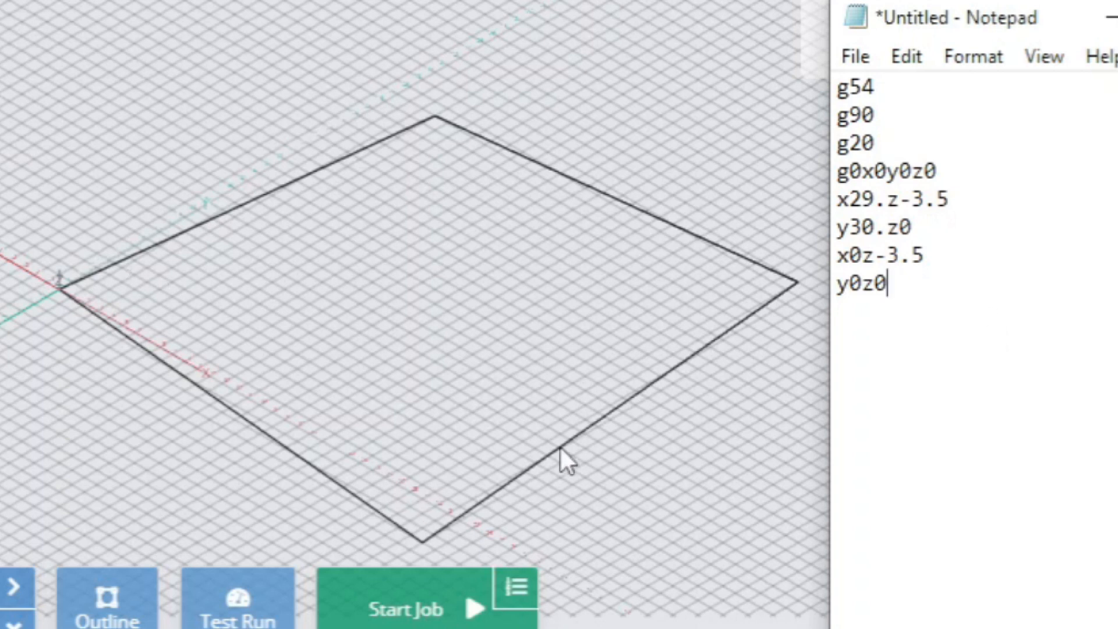
mouse_move(146, 360)
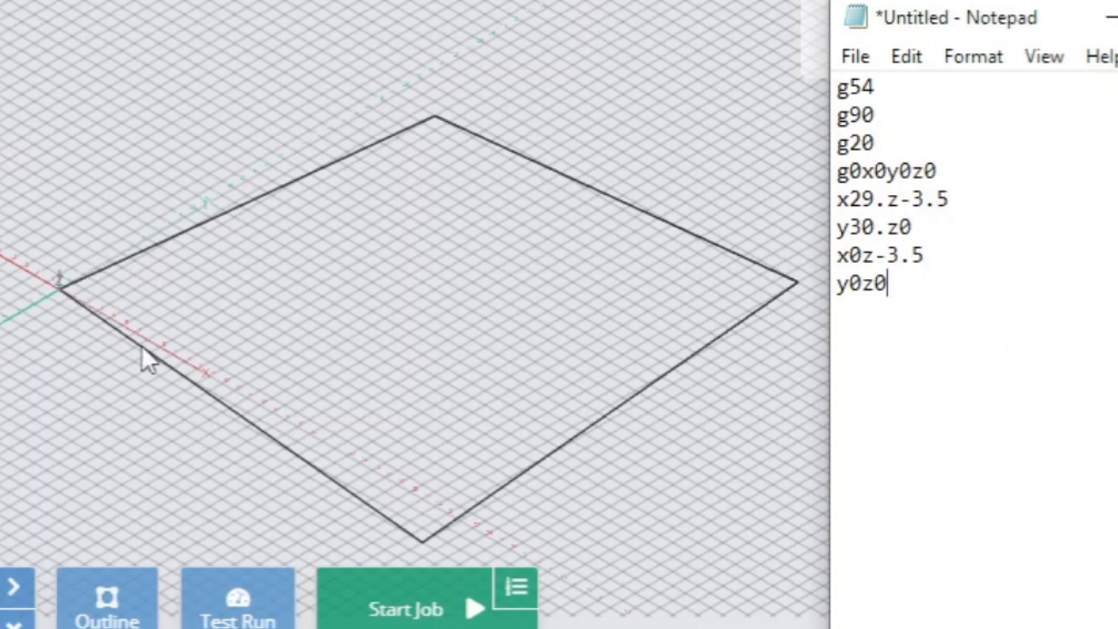
mouse_move(447, 150)
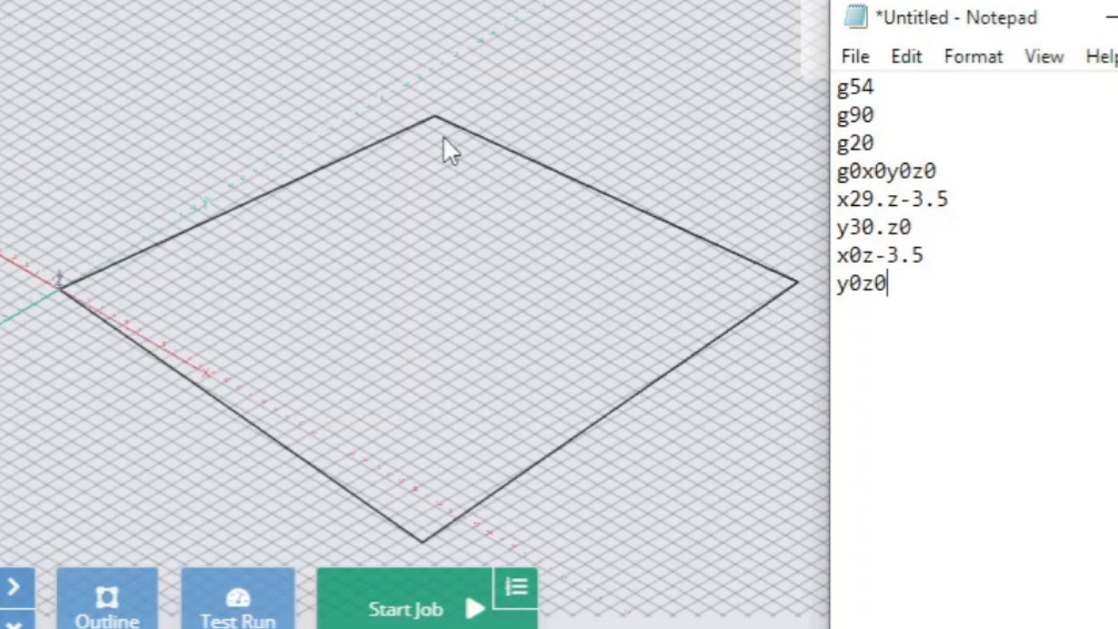
mouse_move(279, 413)
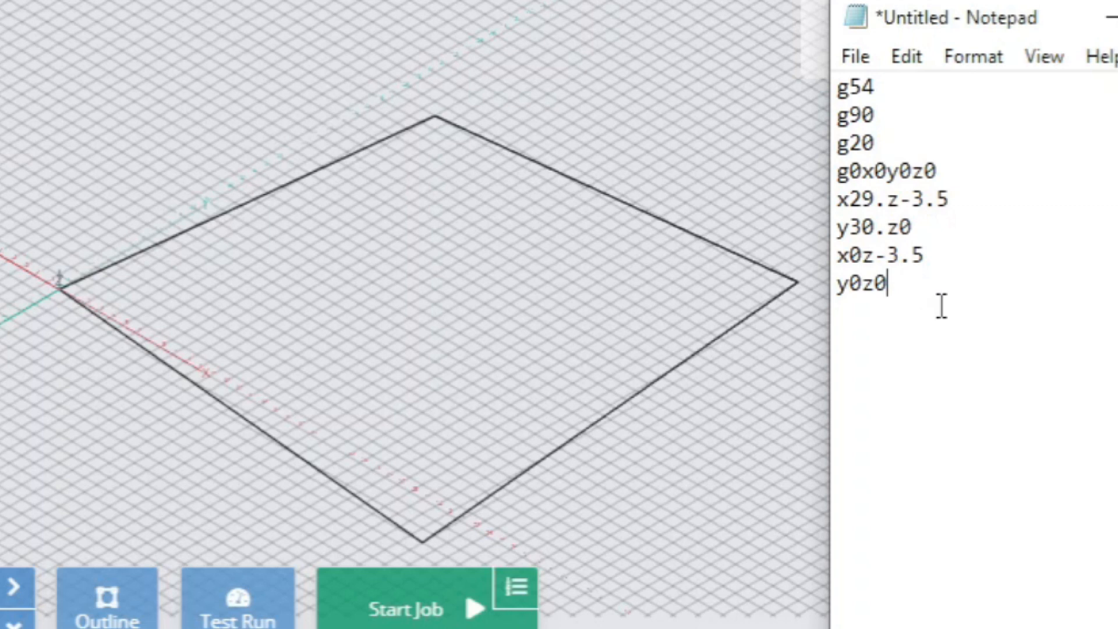
mouse_move(943, 300)
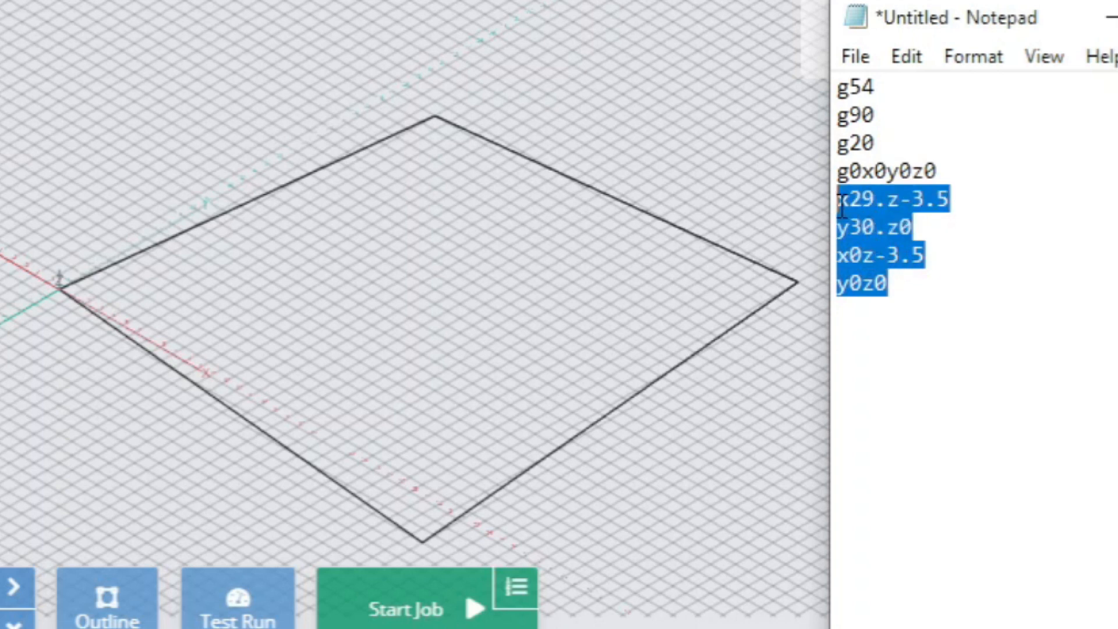
mouse_move(1001, 262)
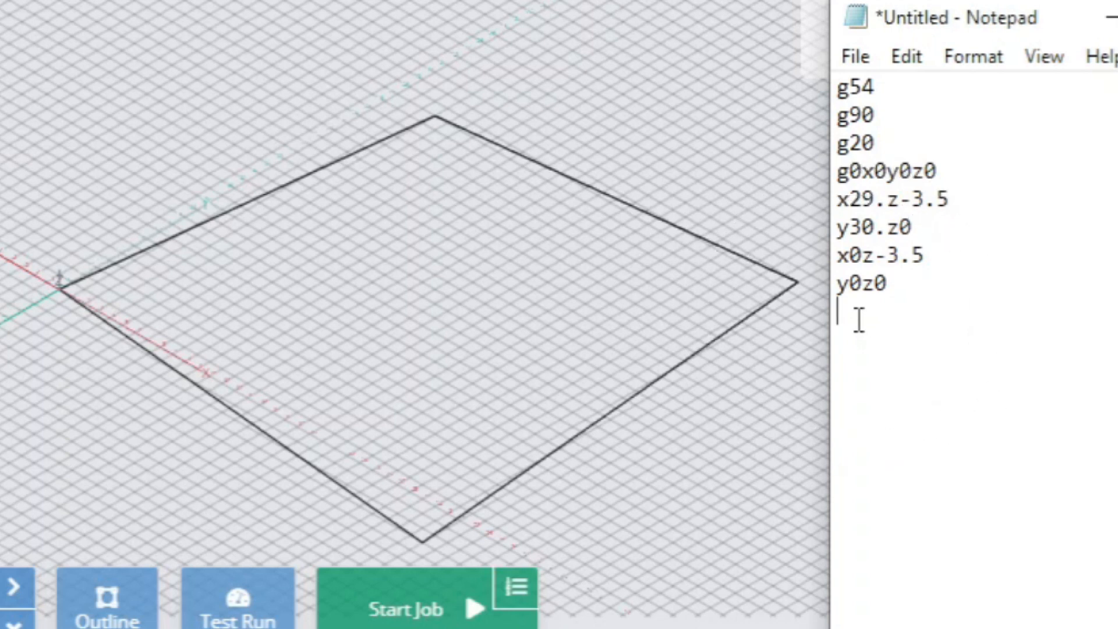
Paste the square loop twice more and end the program with m30
text(x29.z-3.5)
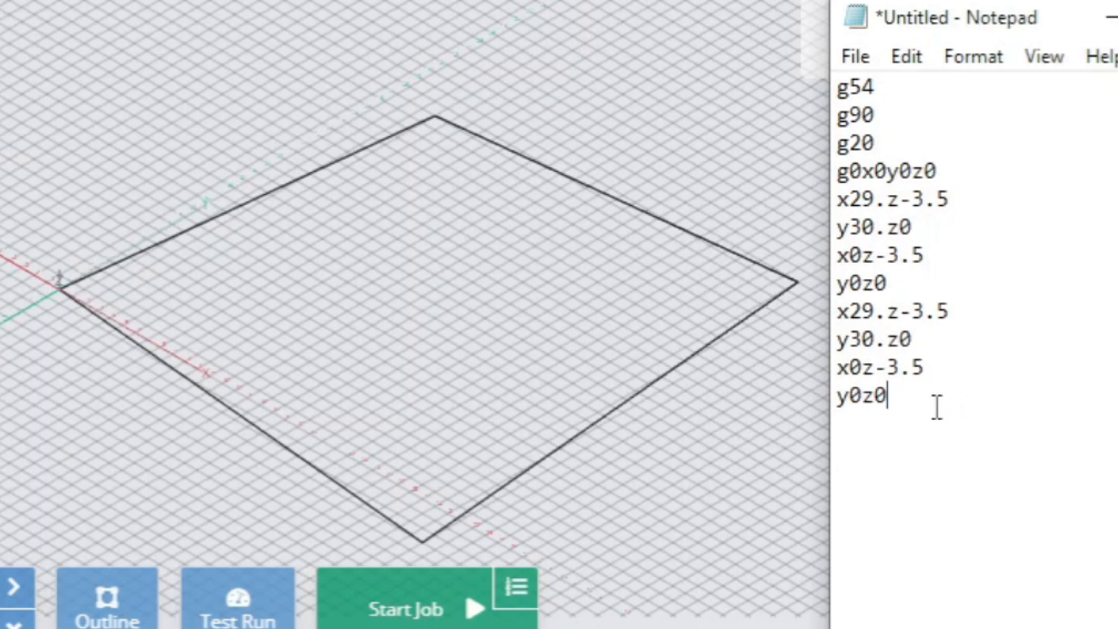
mouse_move(763, 417)
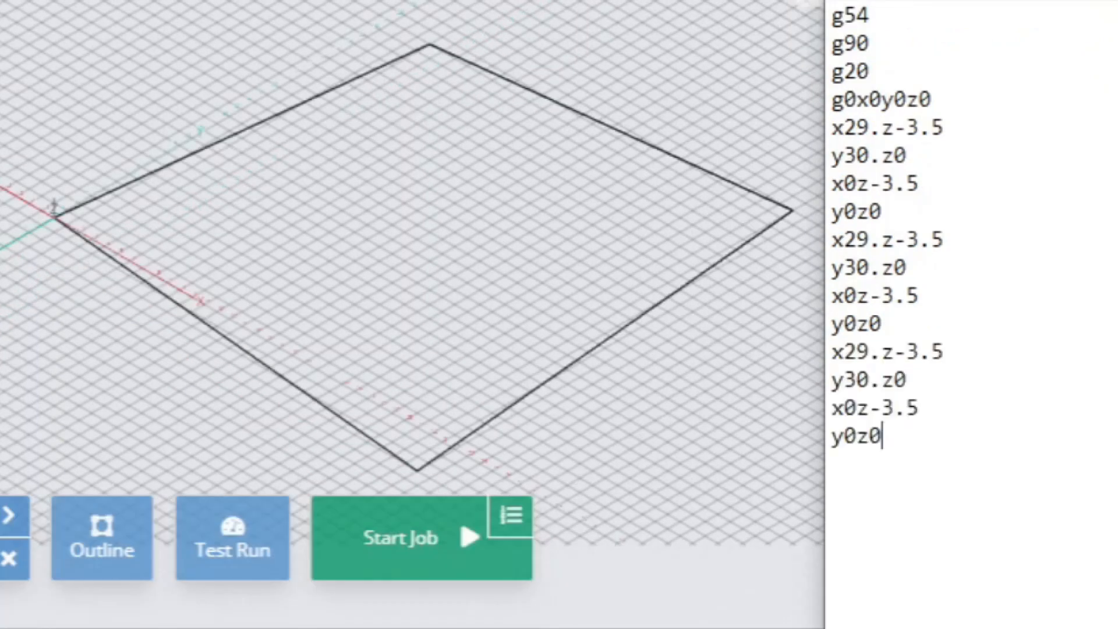
text(x29.z-3.5)
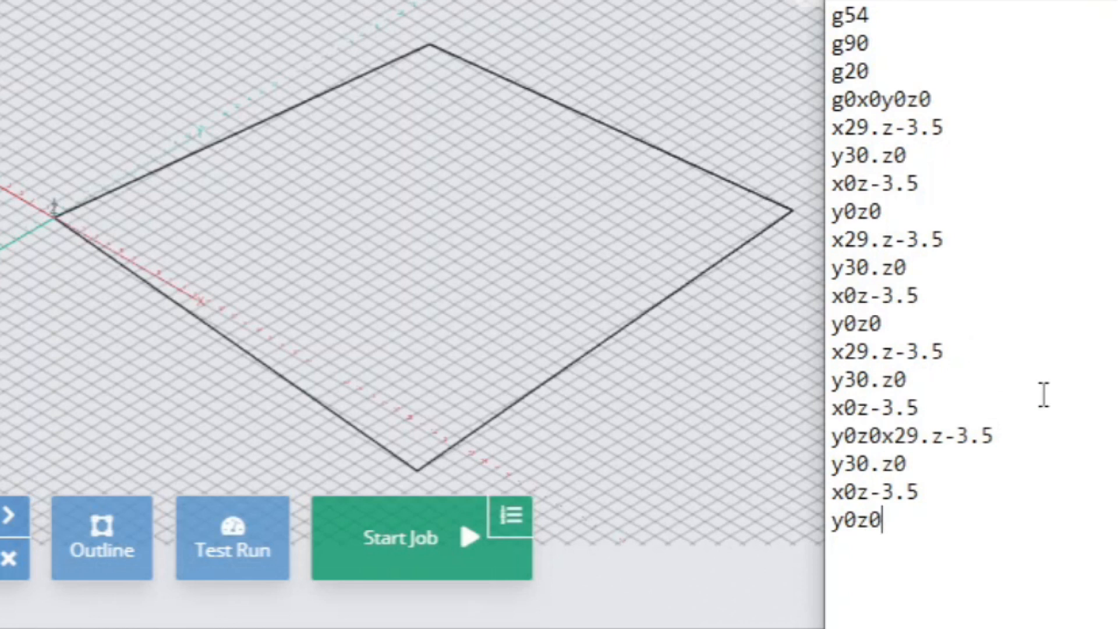
key(enter)
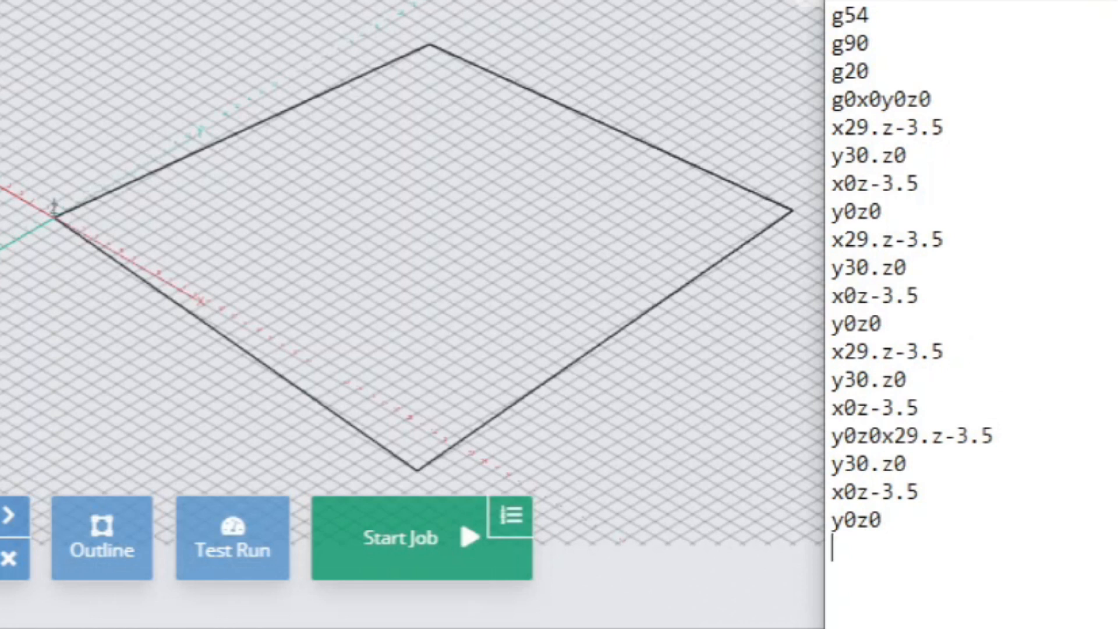
text(m)
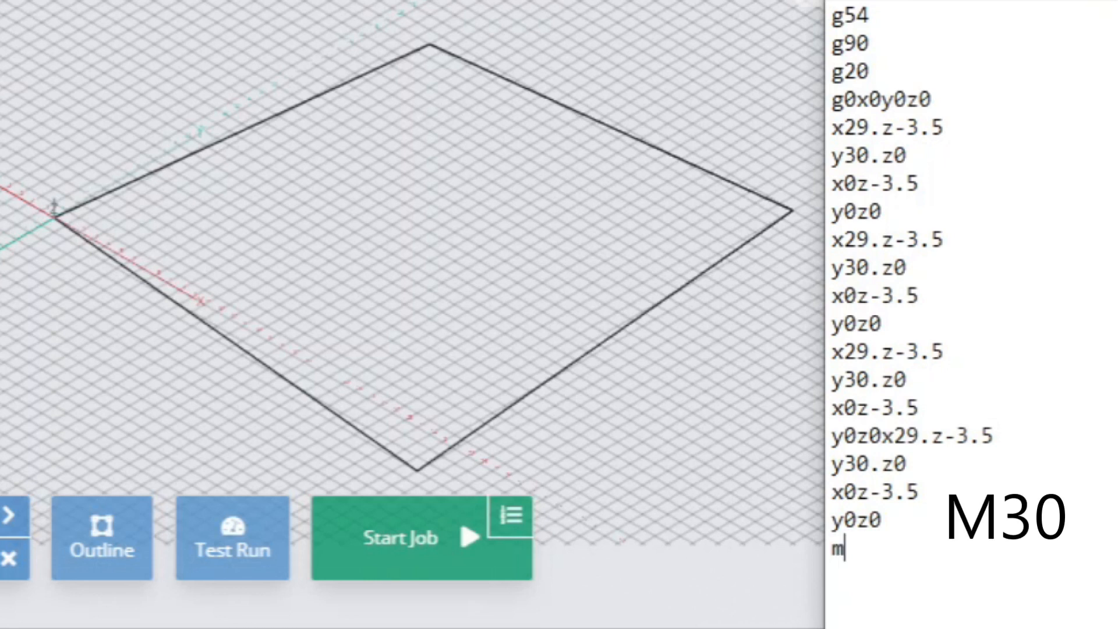
text(30)
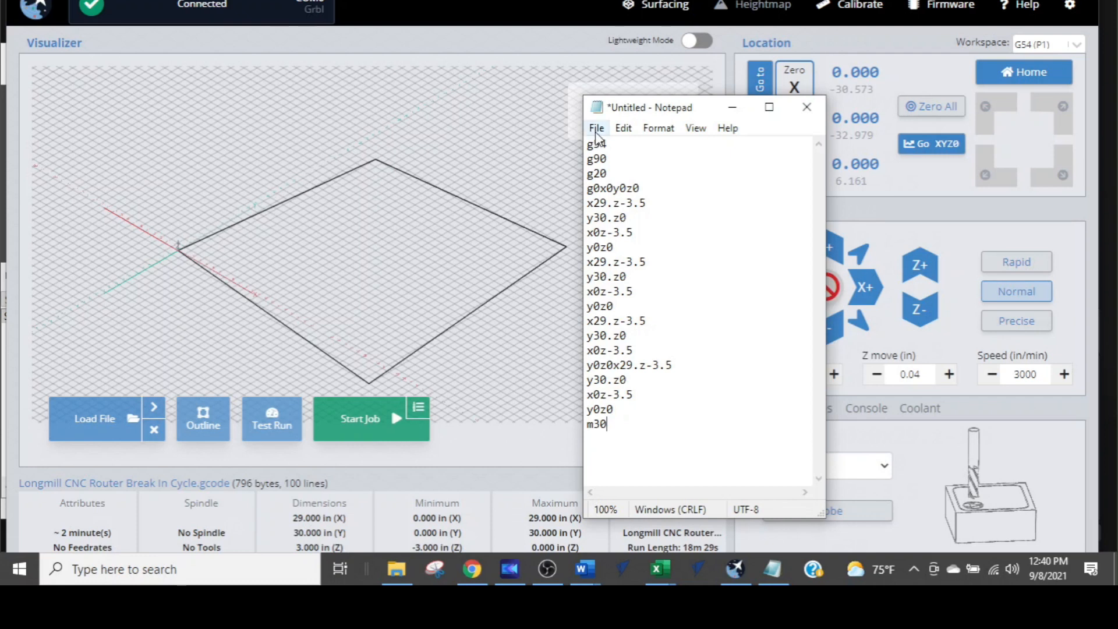
Save the G-code through File > Save As under the name 'break in temp'
click(597, 127)
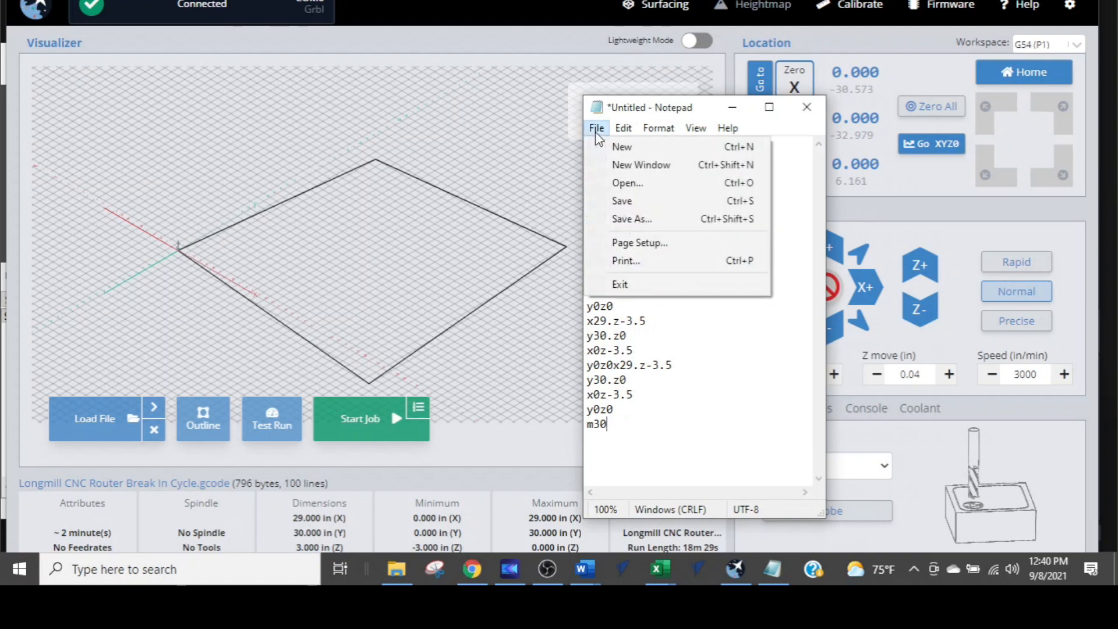
click(631, 219)
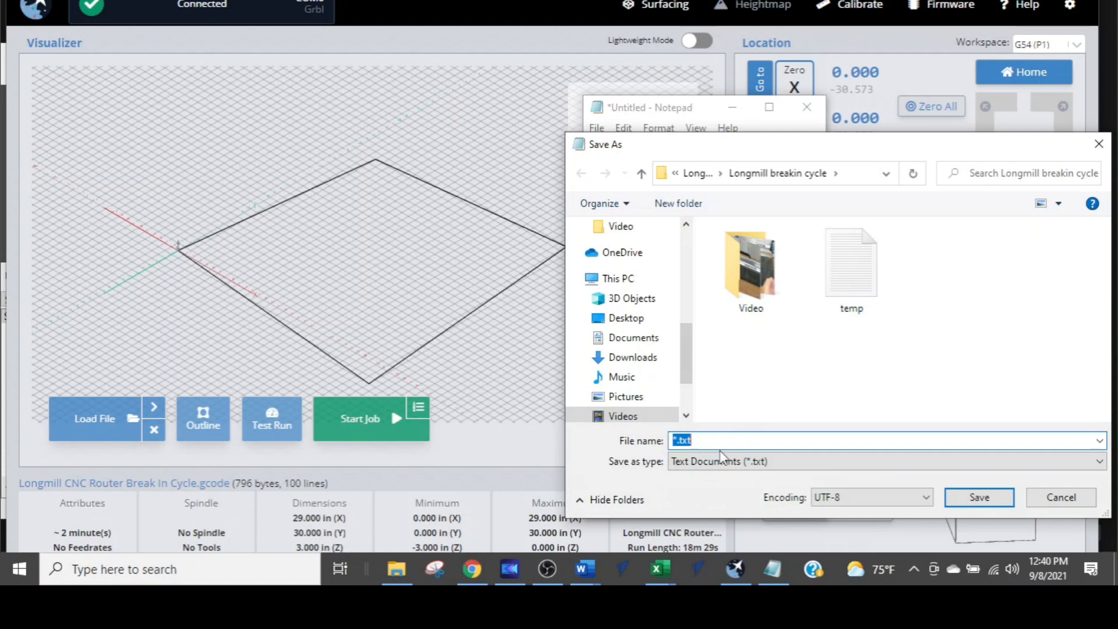
text(breaki)
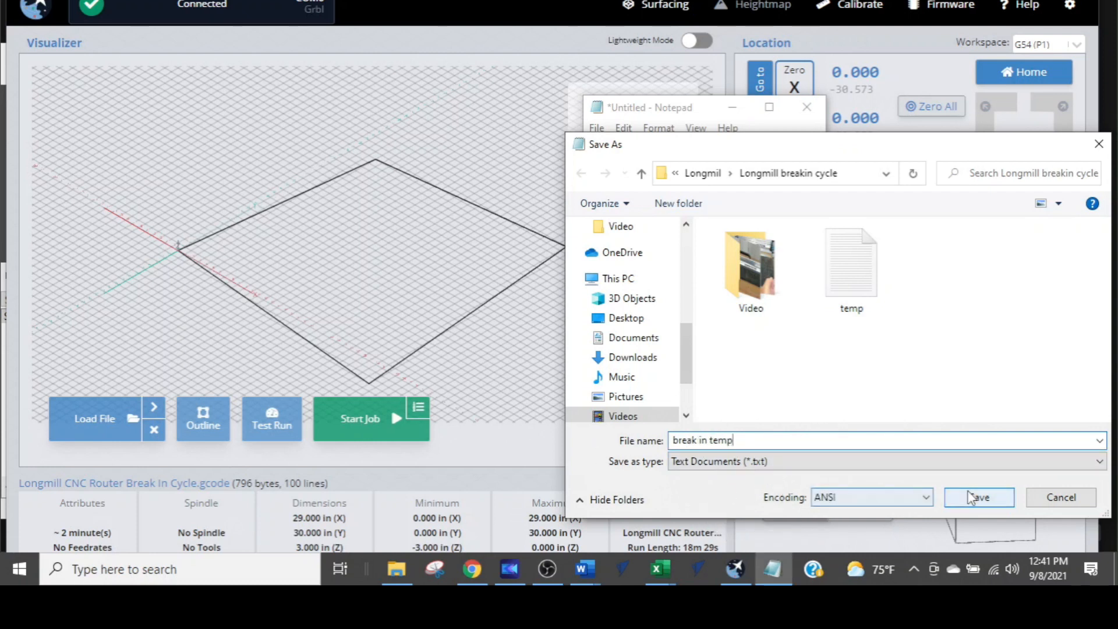
click(978, 497)
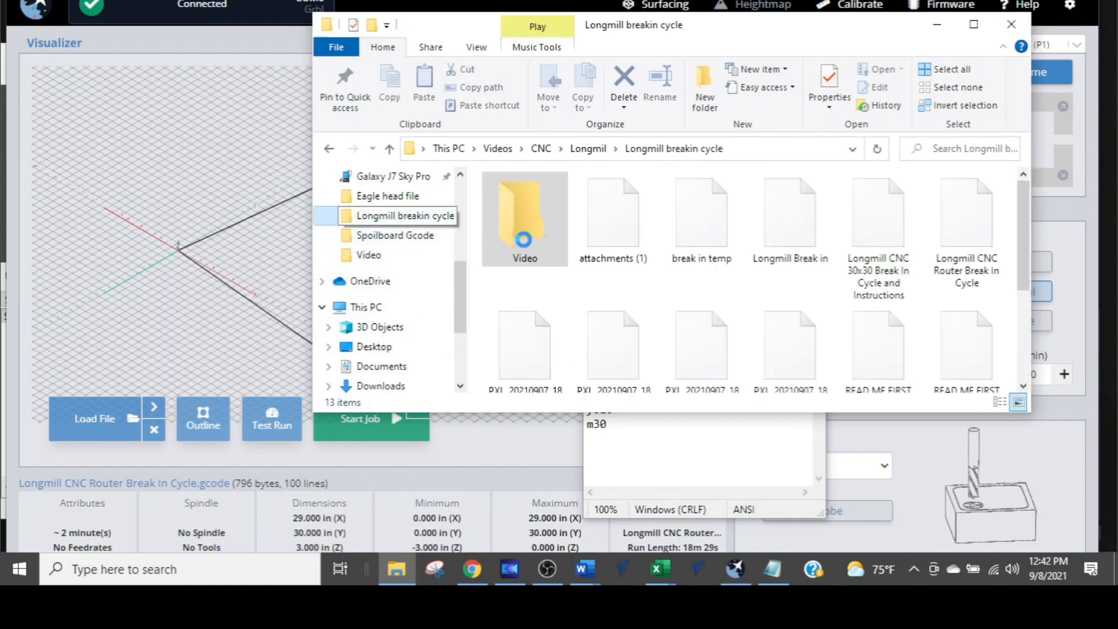
Open the Longmill breakin cycle folder and check 'break in temp' is a 162-byte text document
click(701, 214)
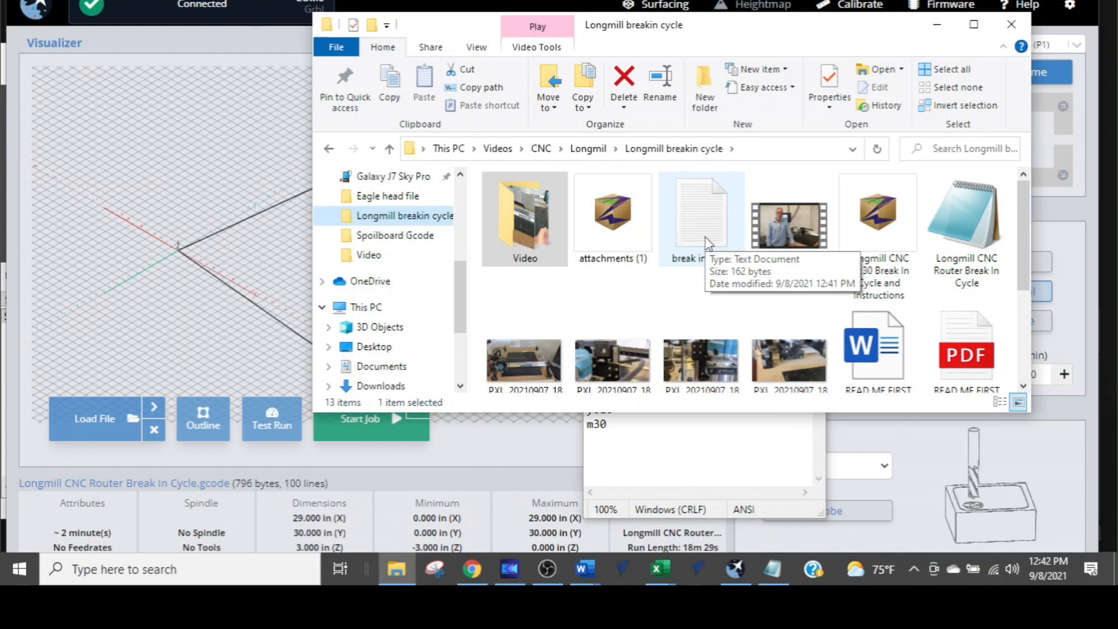
click(700, 214)
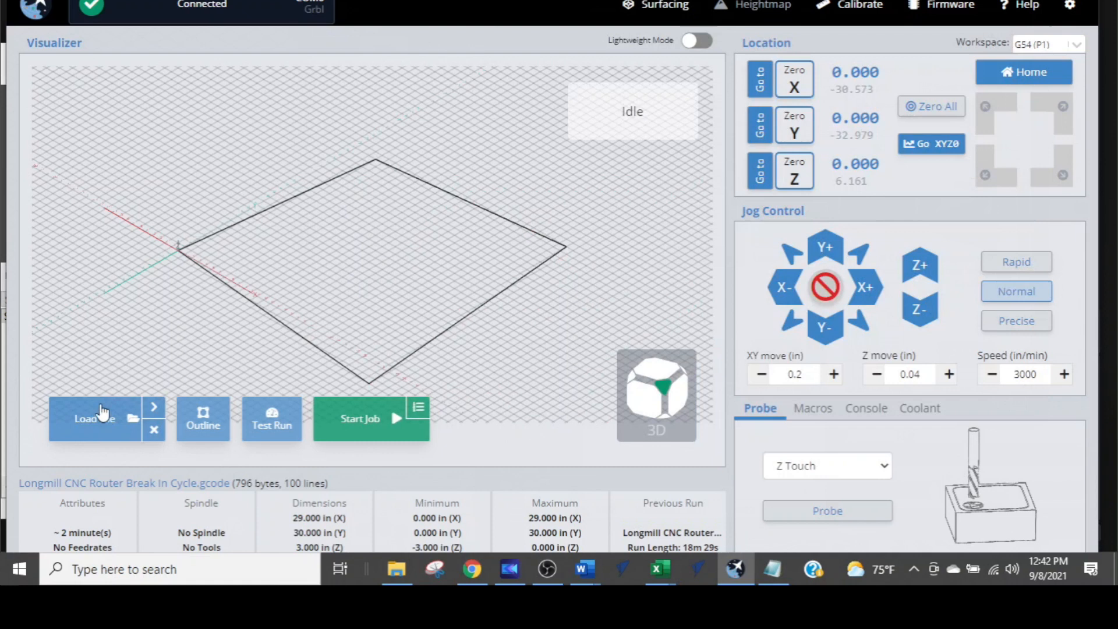
Load 'break in temp.txt' into gSender with the file type filter set to All Files
click(93, 418)
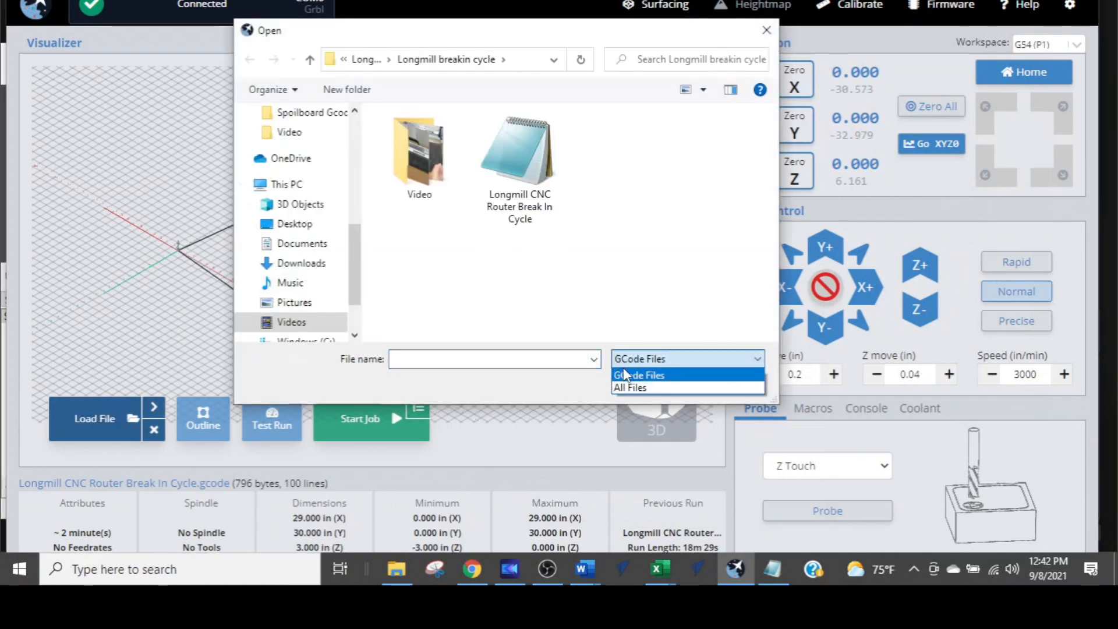
click(630, 388)
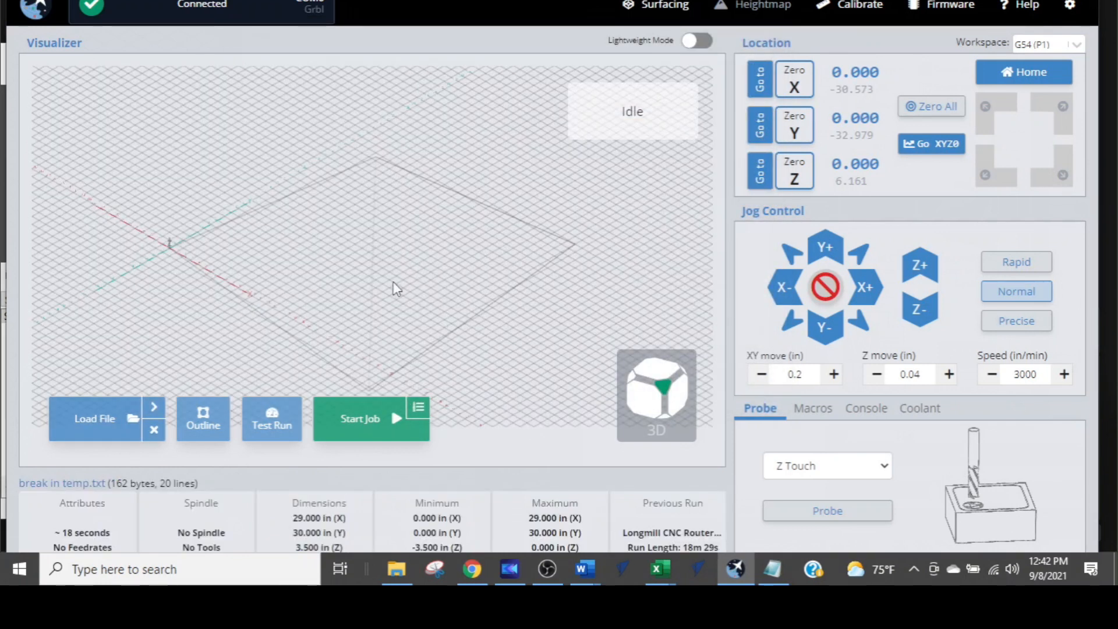
mouse_move(371, 418)
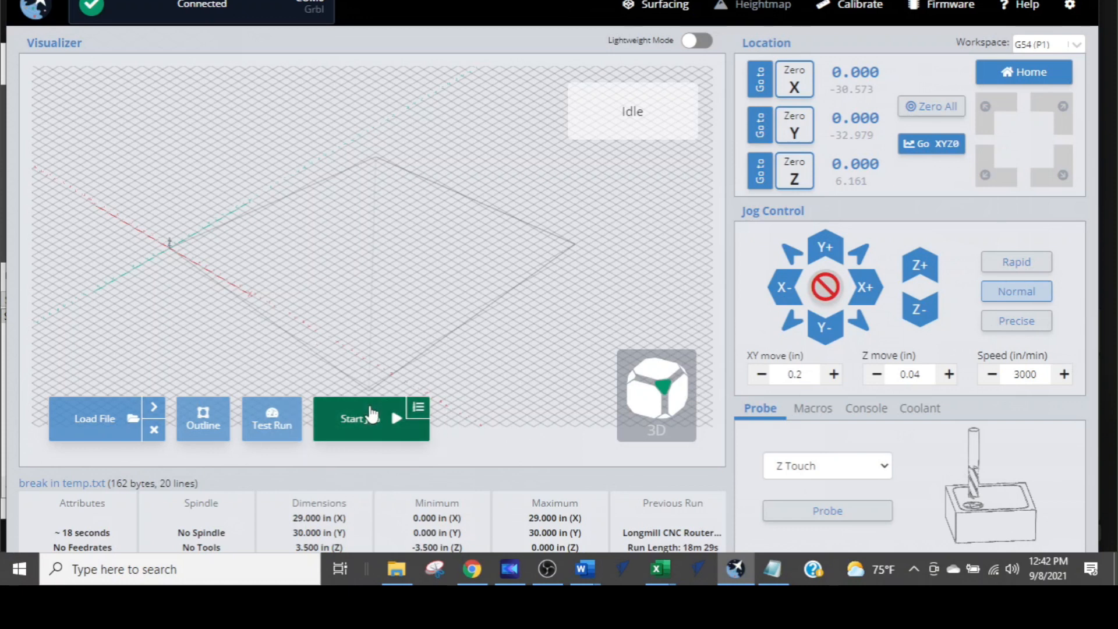